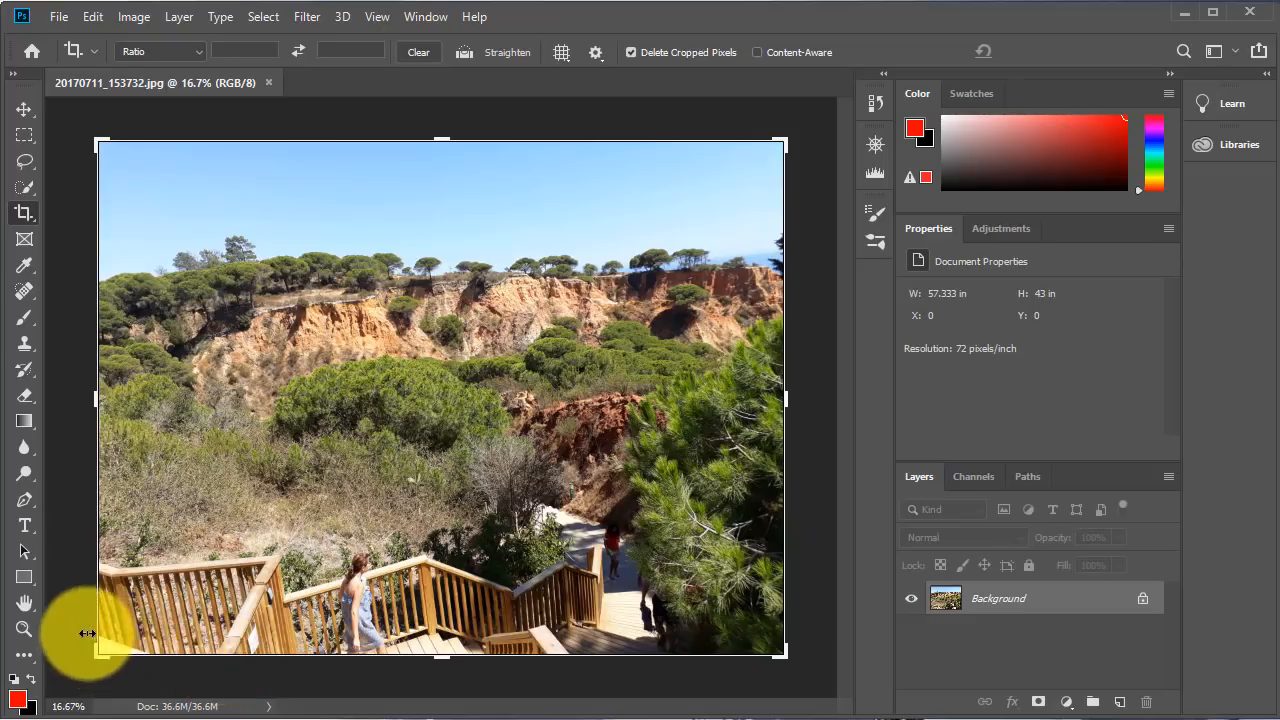
pyautogui.moveTo(88, 128)
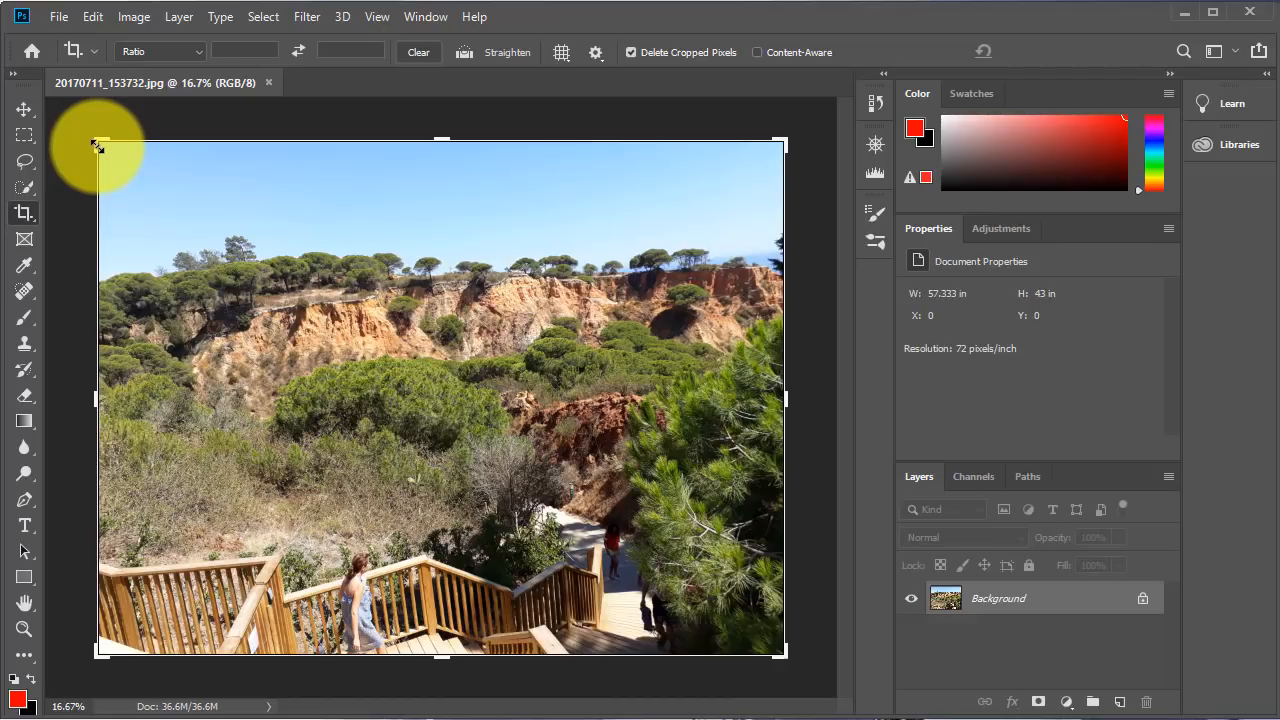
# Step: Draw a crop box over the cliffs and shrubs, then reposition the photo inside it
pyautogui.moveTo(96, 138); pyautogui.dragTo(146, 193)
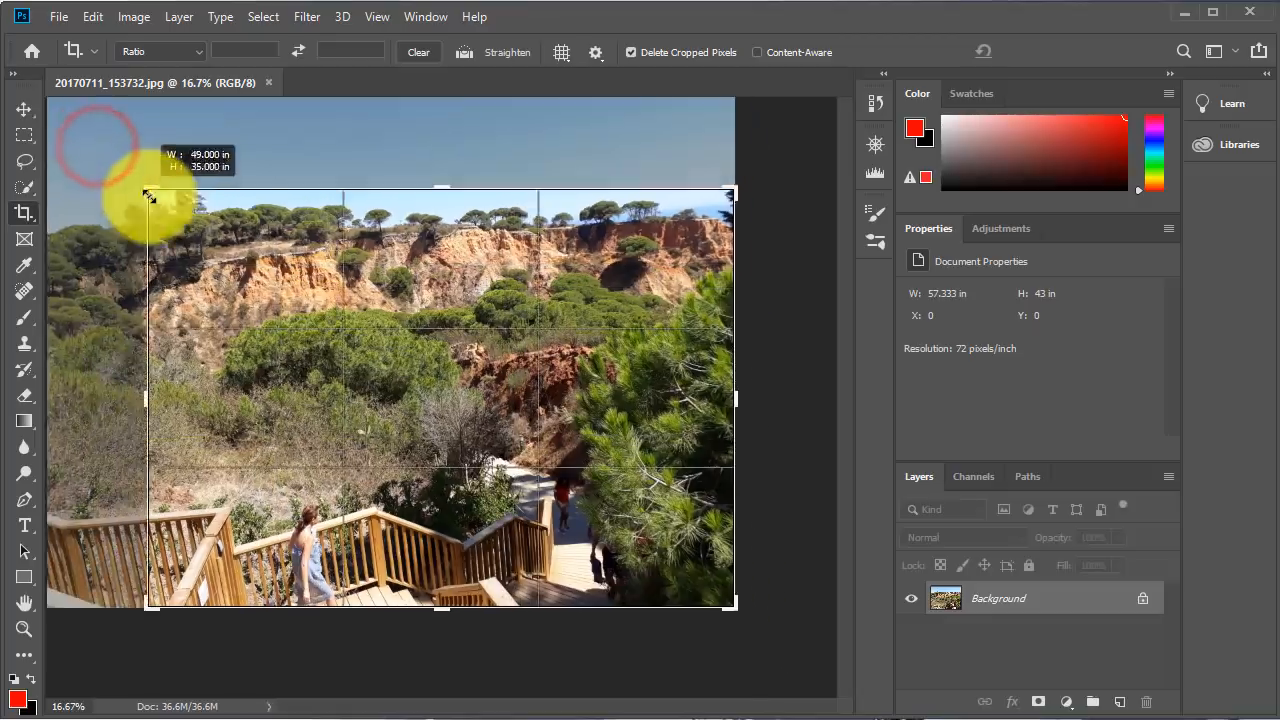
pyautogui.moveTo(147, 193); pyautogui.dragTo(105, 148)
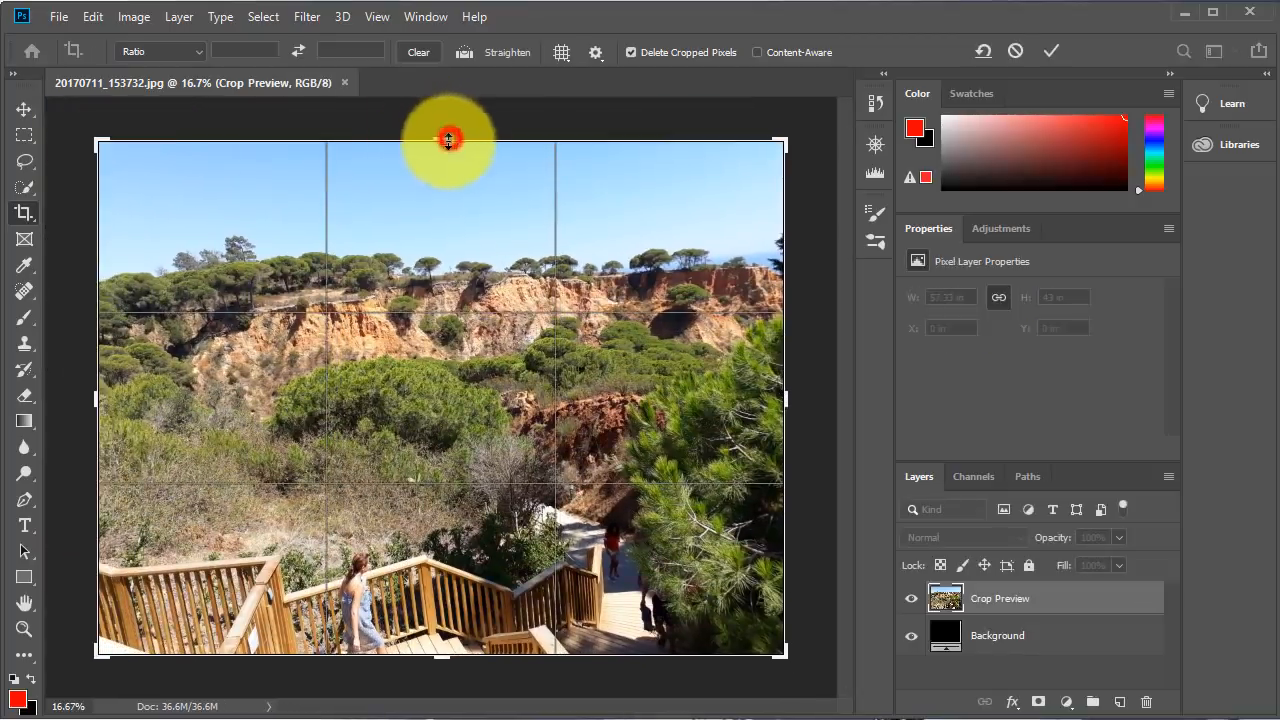
pyautogui.moveTo(448, 140); pyautogui.dragTo(453, 148)
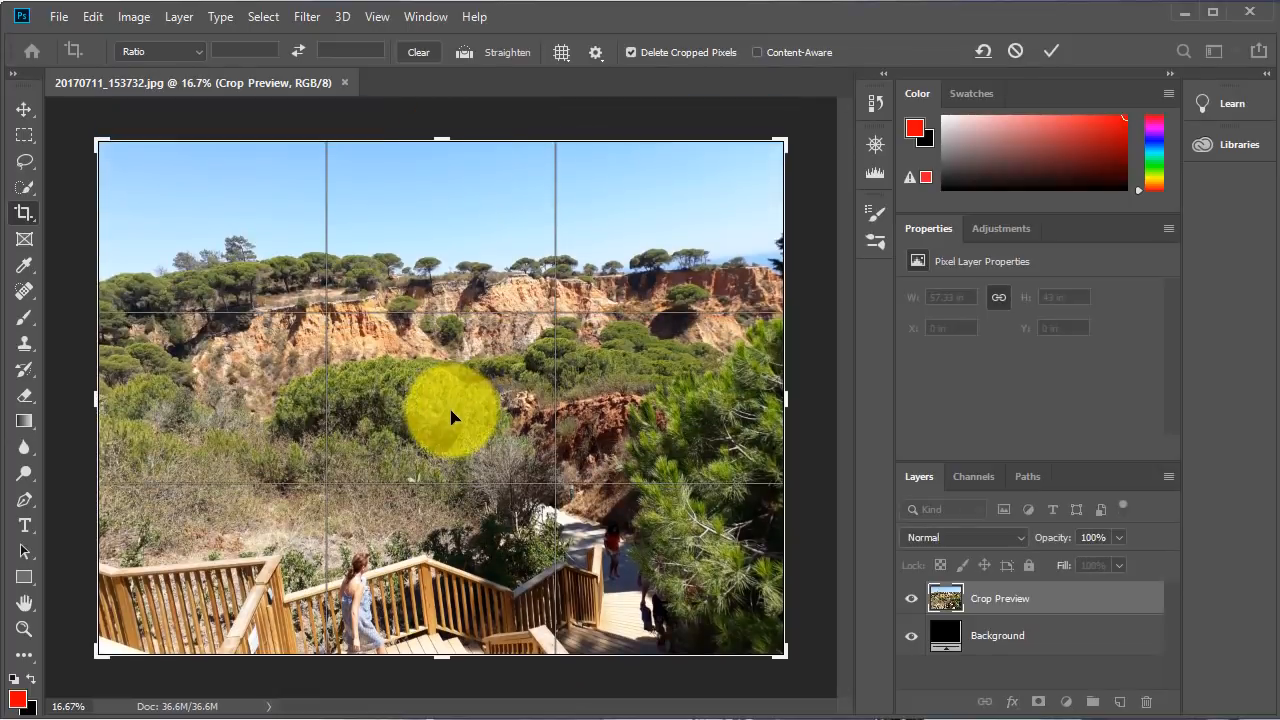
pyautogui.moveTo(385, 365)
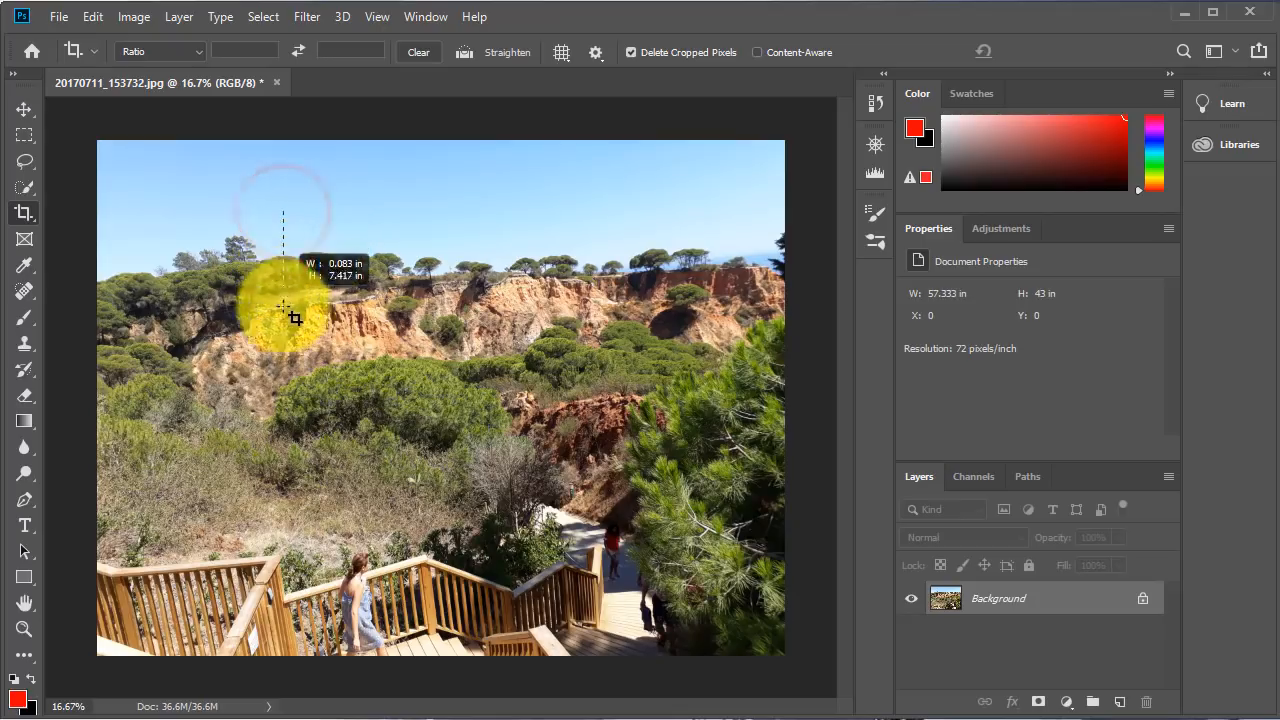
pyautogui.moveTo(283, 310); pyautogui.dragTo(600, 550)
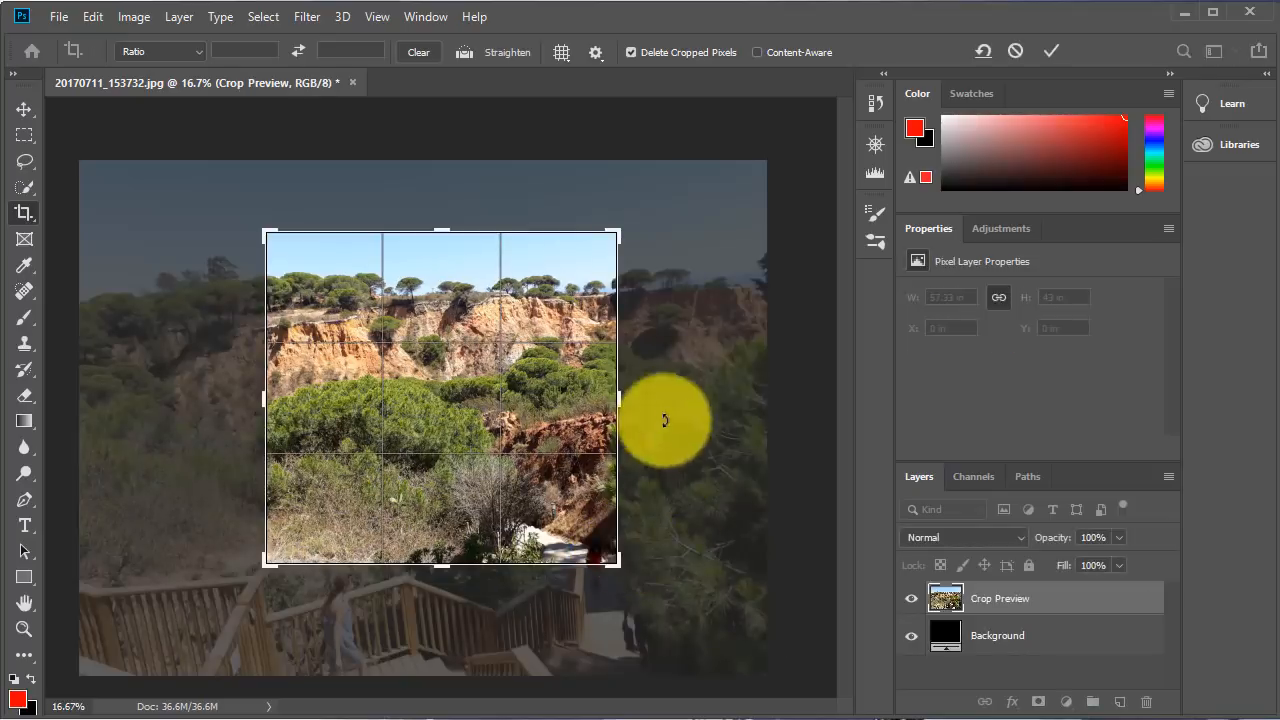
pyautogui.moveTo(490, 418)
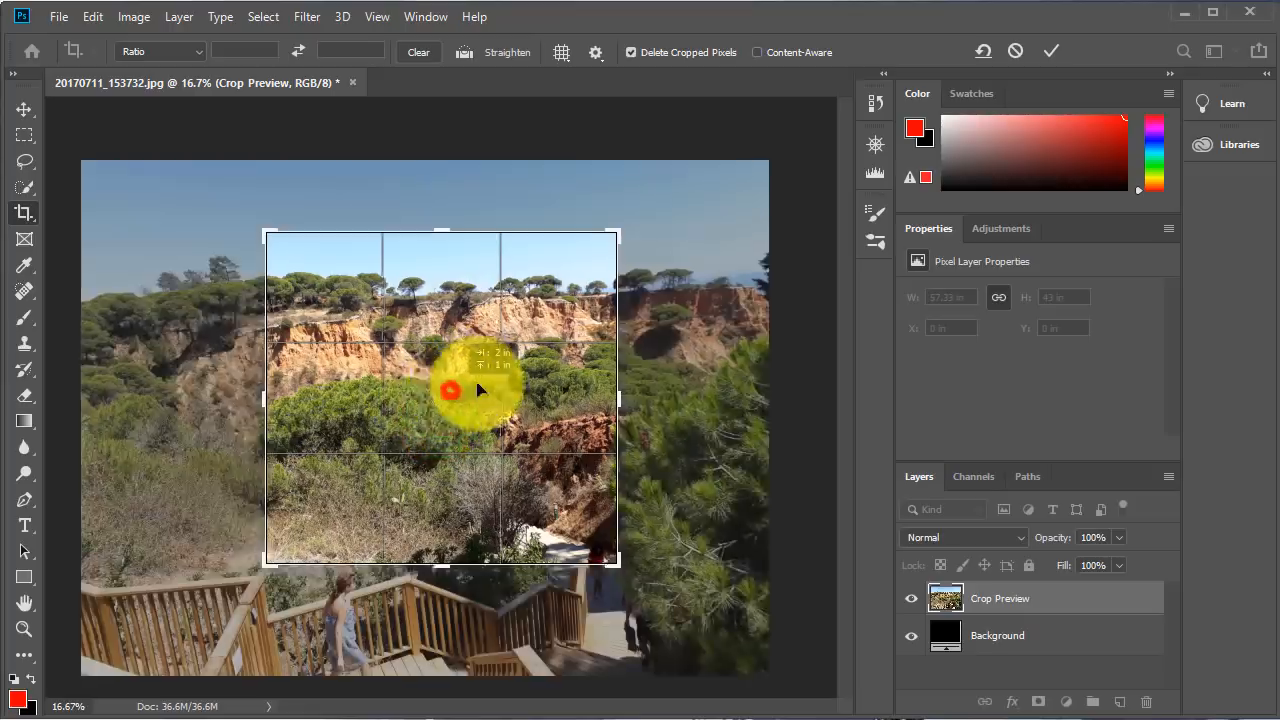
pyautogui.moveTo(480, 390); pyautogui.dragTo(450, 325)
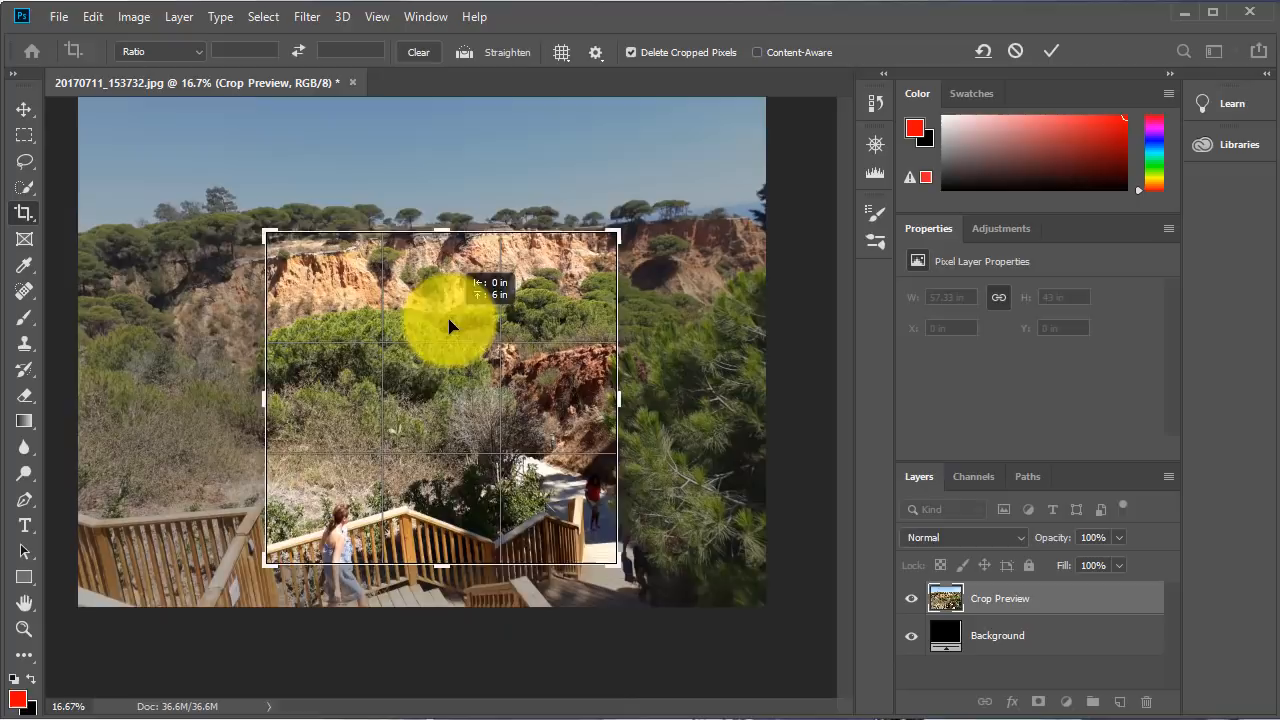
pyautogui.moveTo(450, 325); pyautogui.dragTo(450, 362)
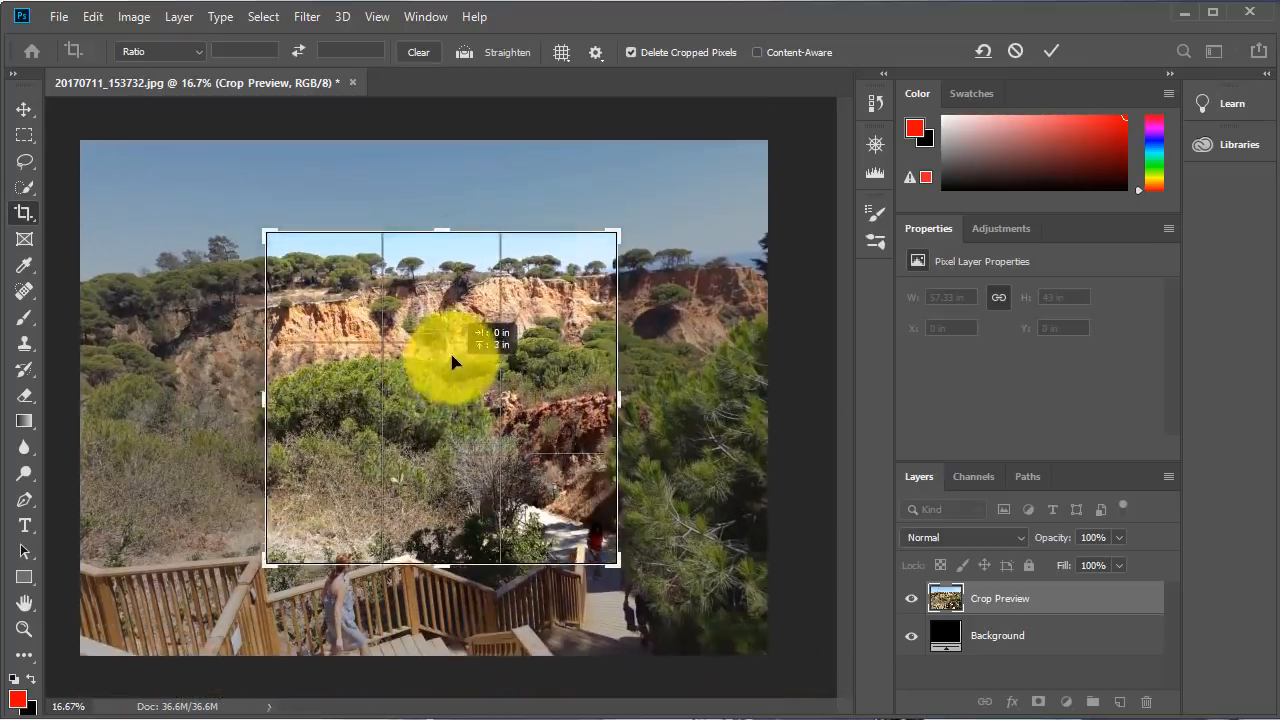
pyautogui.moveTo(453, 362); pyautogui.dragTo(460, 383)
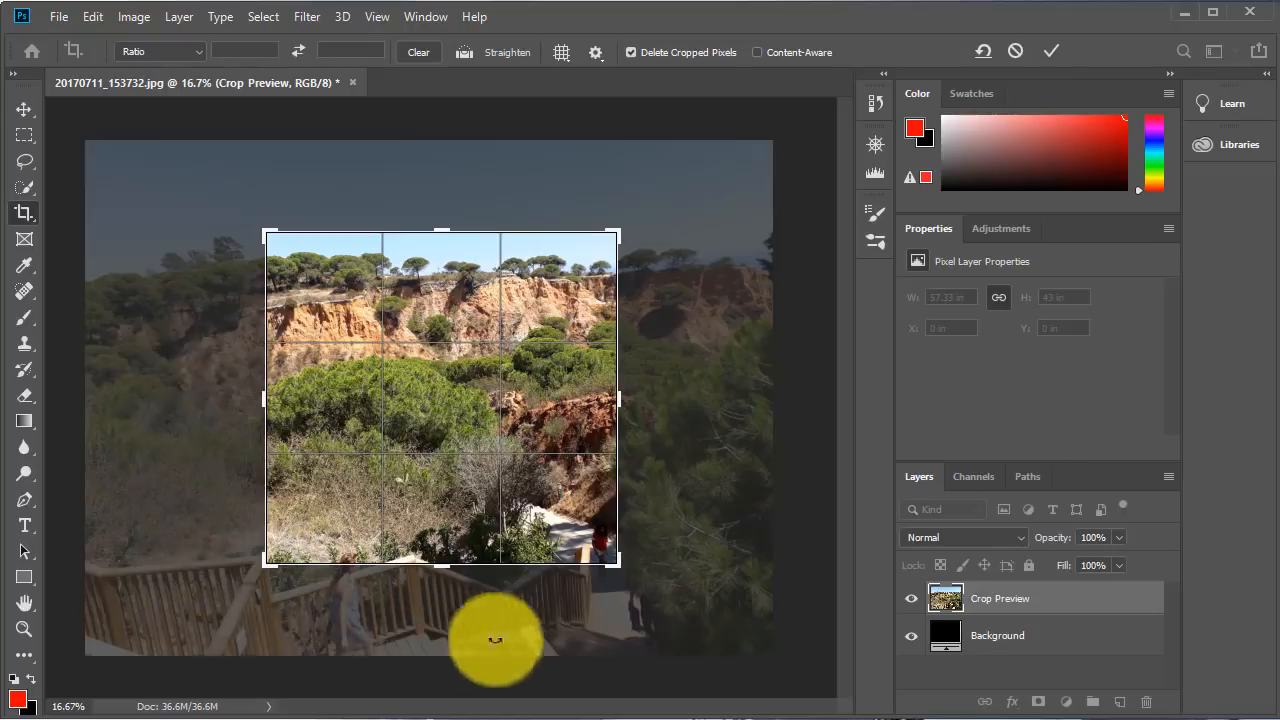
pyautogui.moveTo(710, 255)
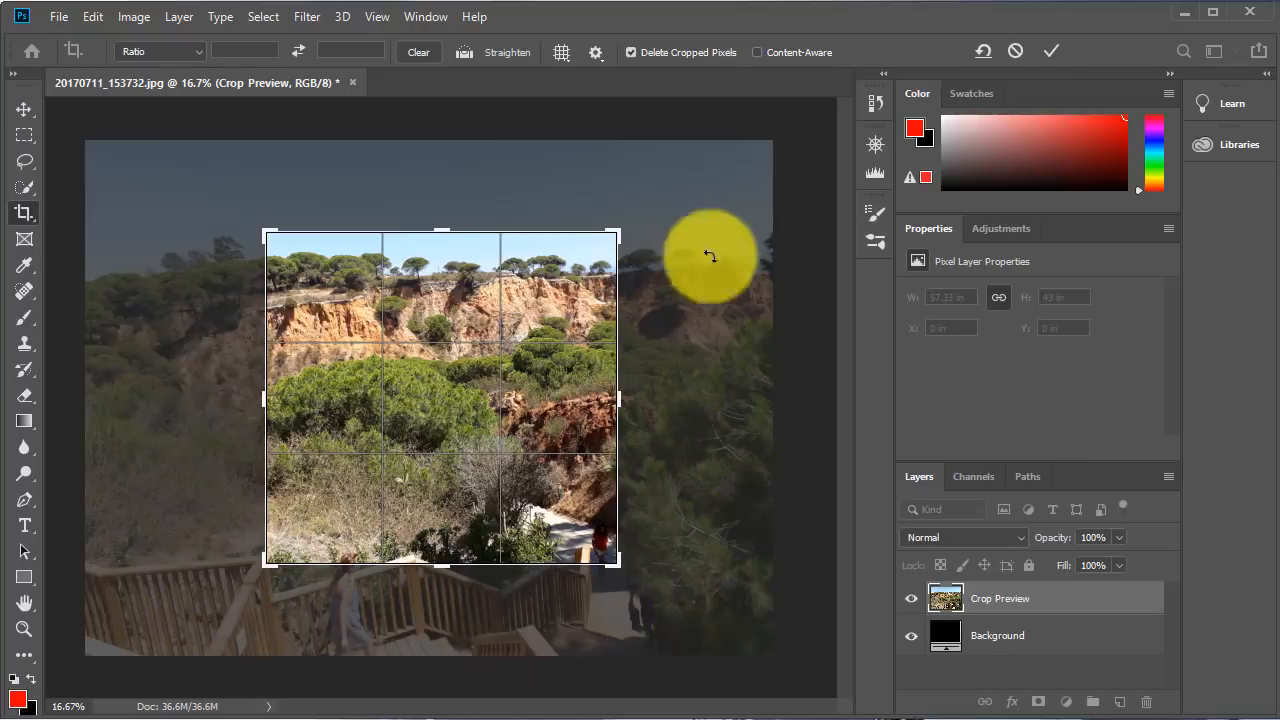
pyautogui.moveTo(150, 390)
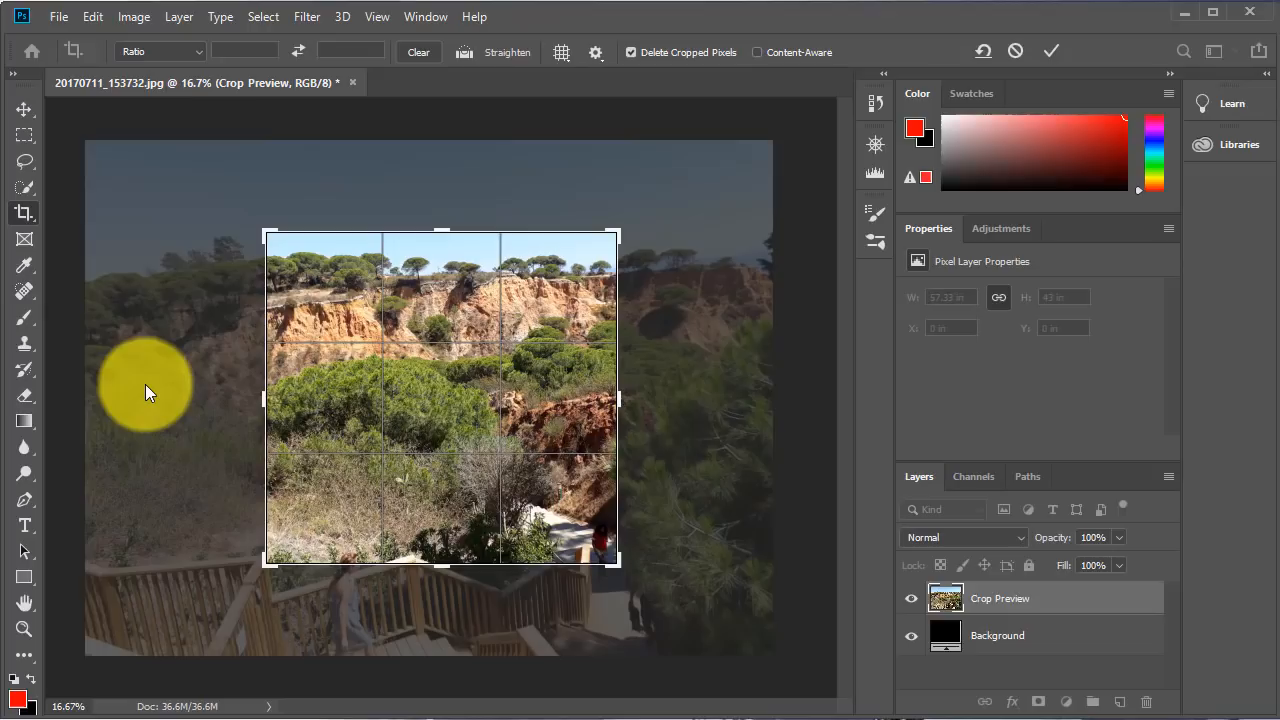
pyautogui.moveTo(325, 625)
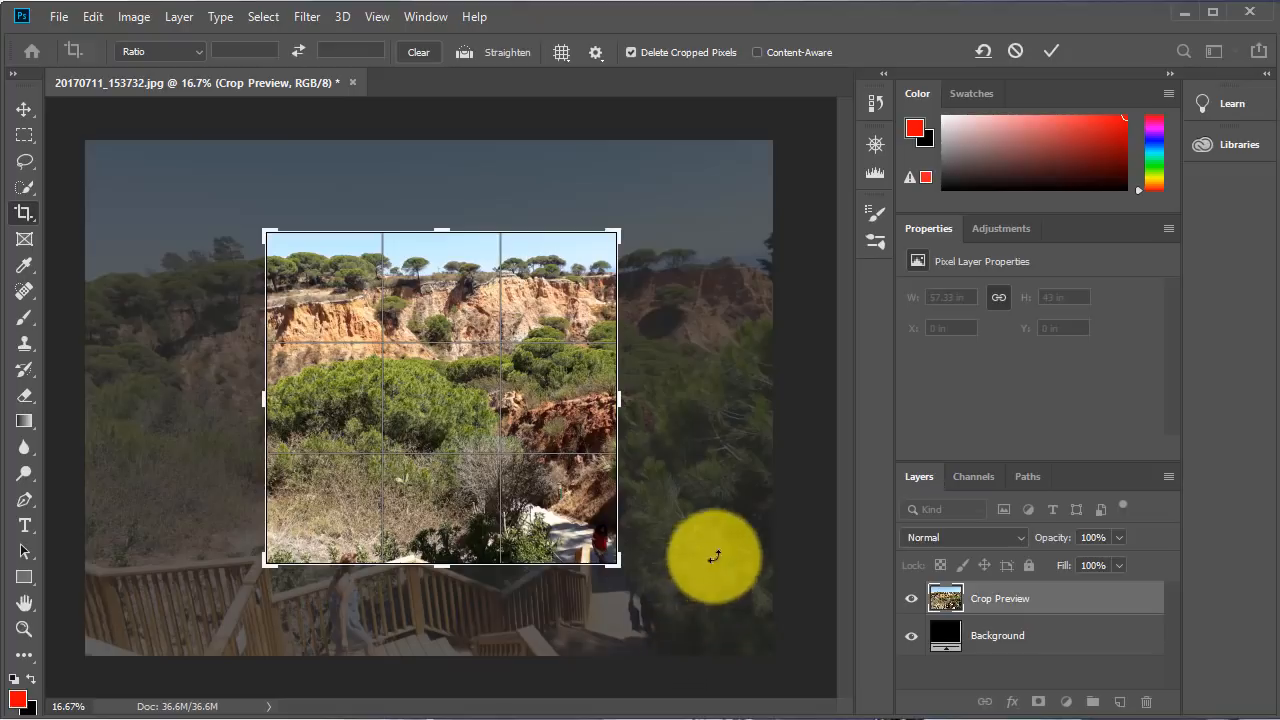
pyautogui.moveTo(165, 170)
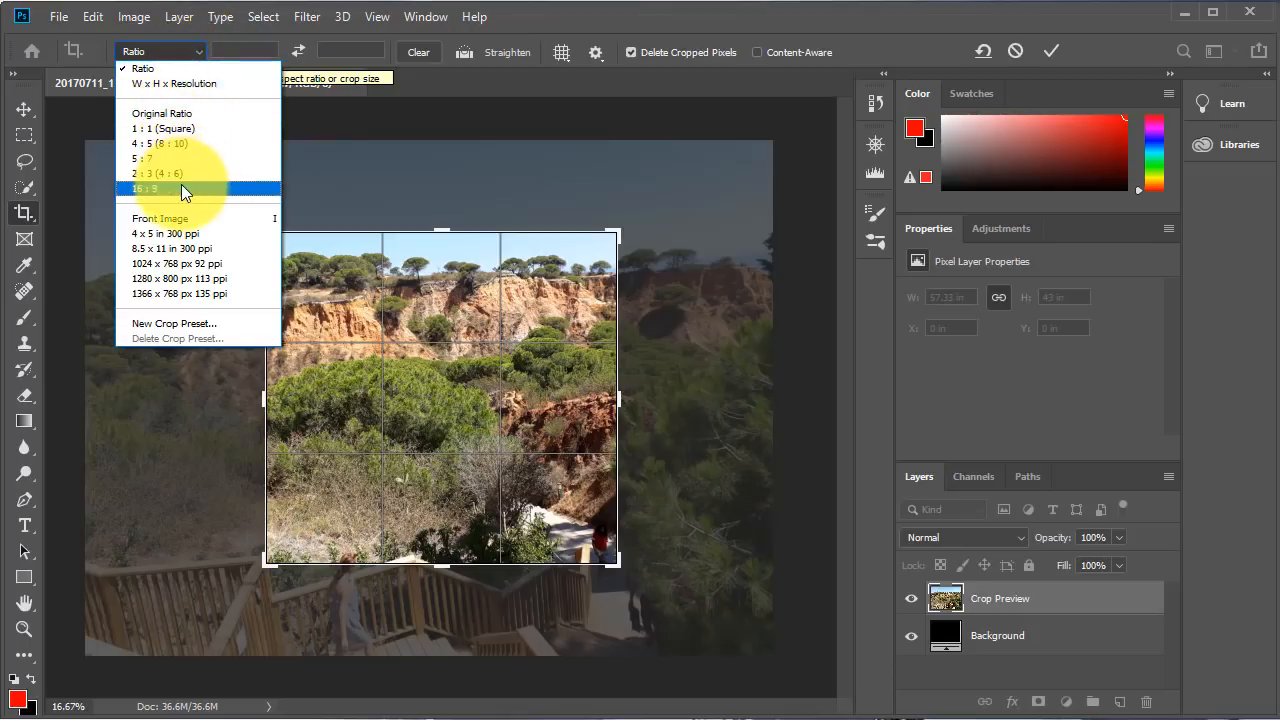
pyautogui.moveTo(200, 113)
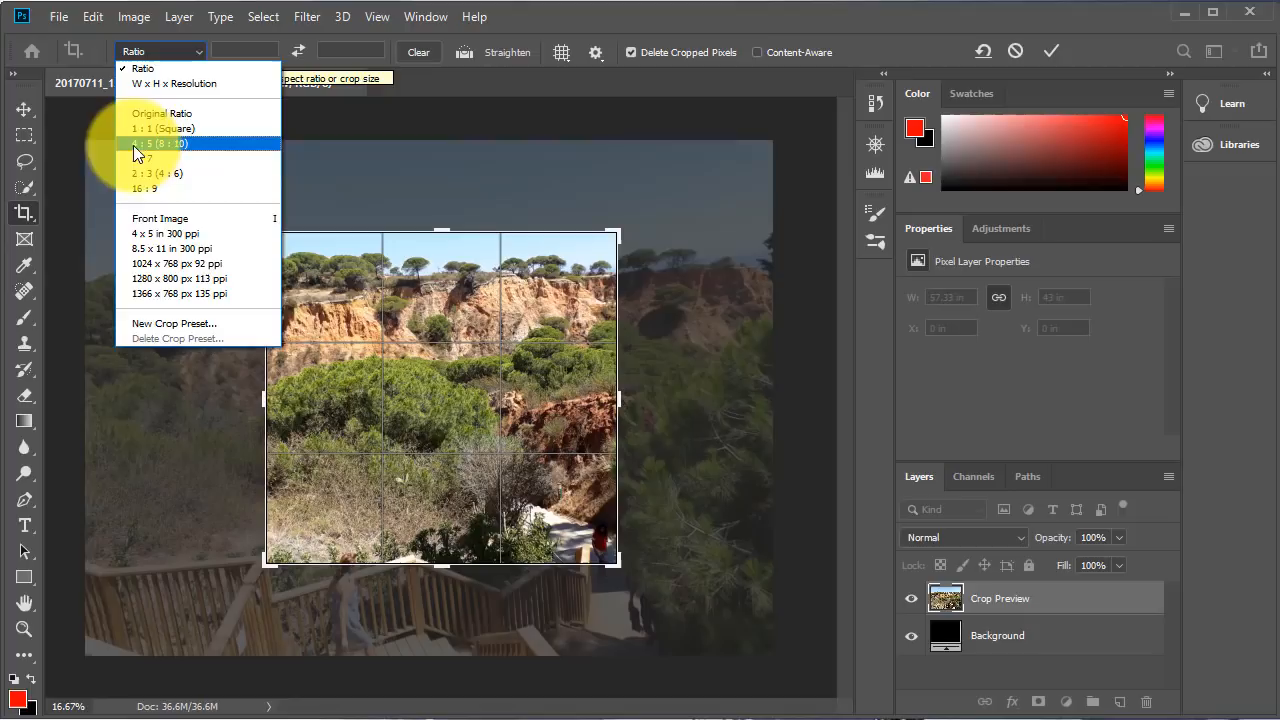
# Step: Constrain the crop to 4:5 (8:10), then swap width and height for landscape
pyautogui.click(157, 143)
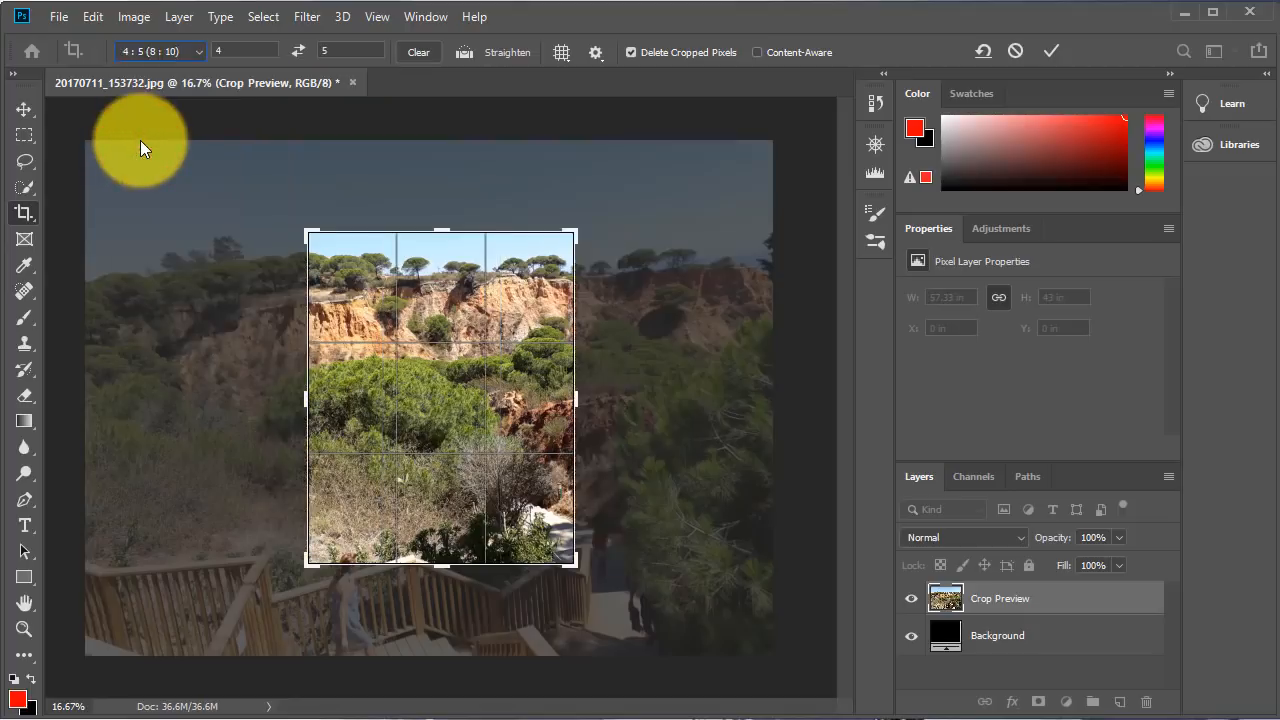
pyautogui.moveTo(148, 158)
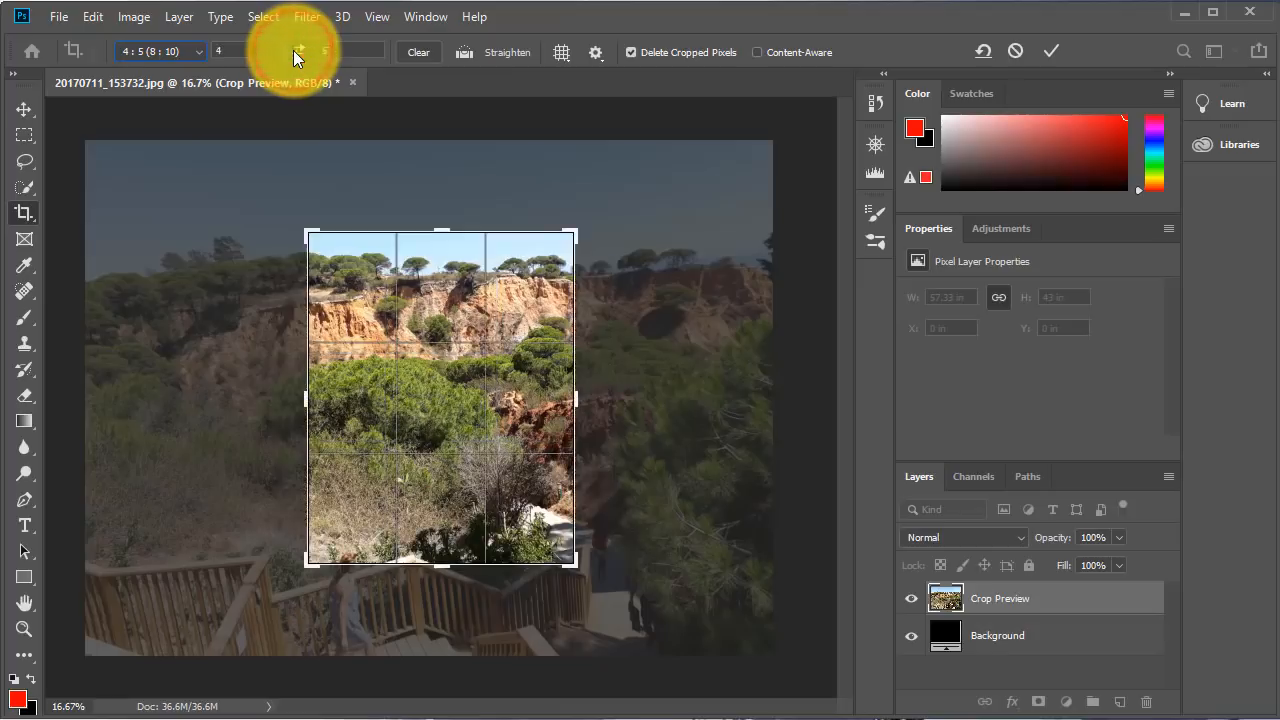
pyautogui.click(300, 51)
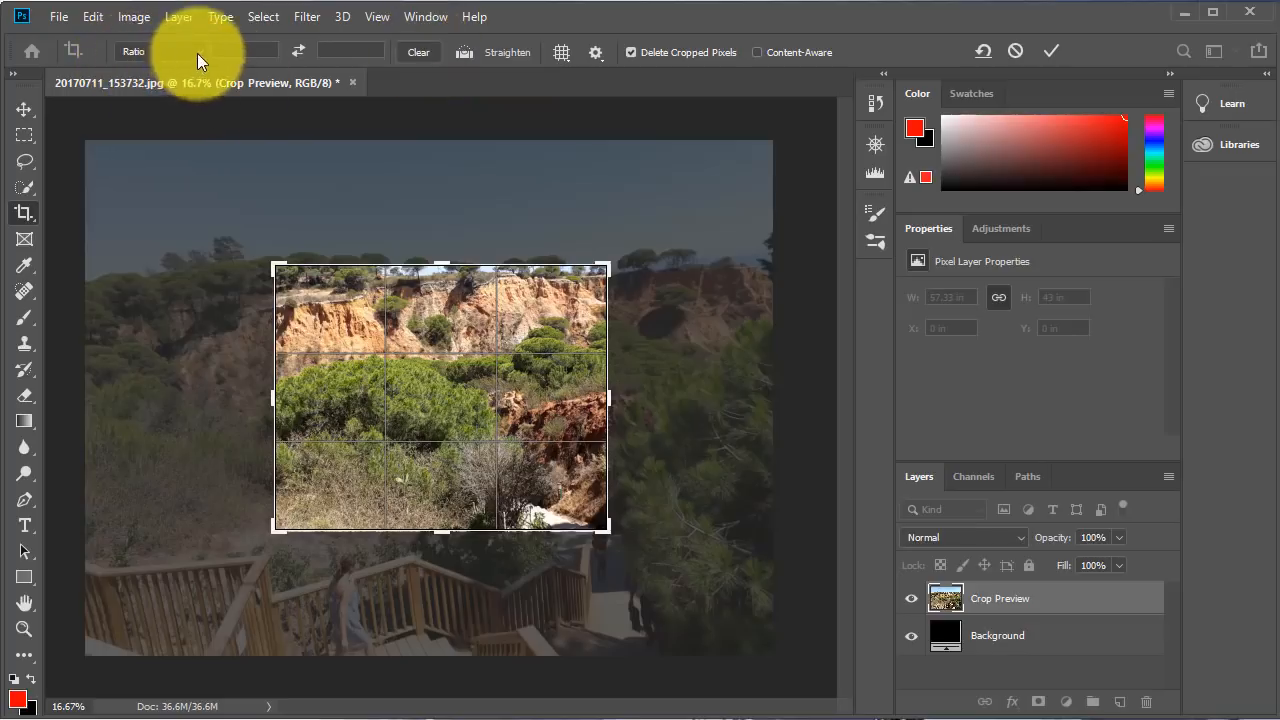
pyautogui.moveTo(203, 57)
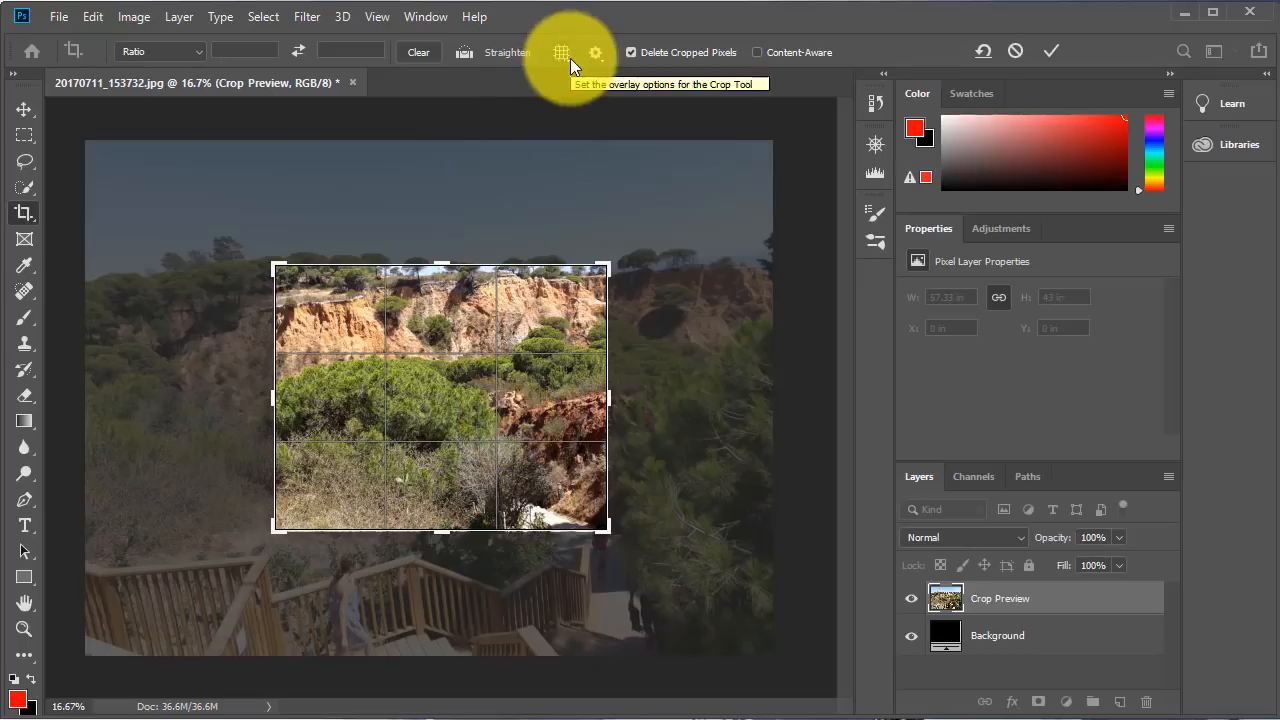
# Step: Switch the crop guide overlay to Golden Ratio, then to Golden Spiral
pyautogui.click(562, 52)
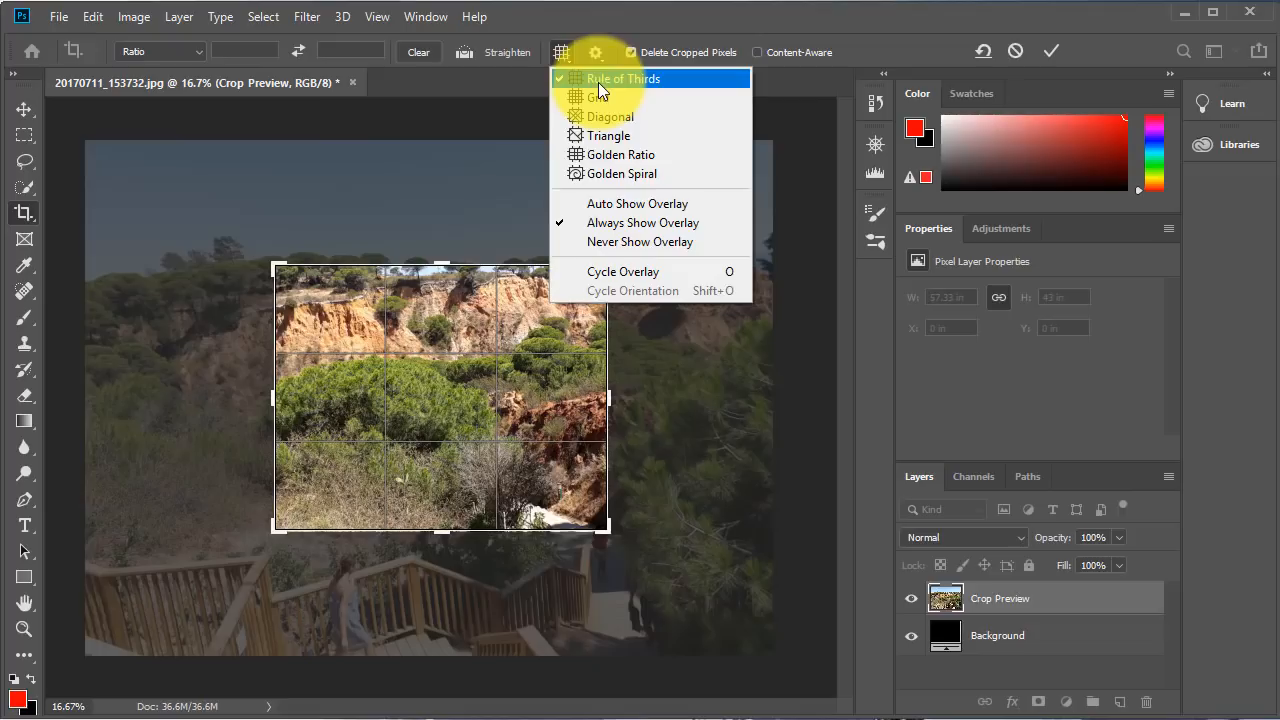
pyautogui.moveTo(600, 117)
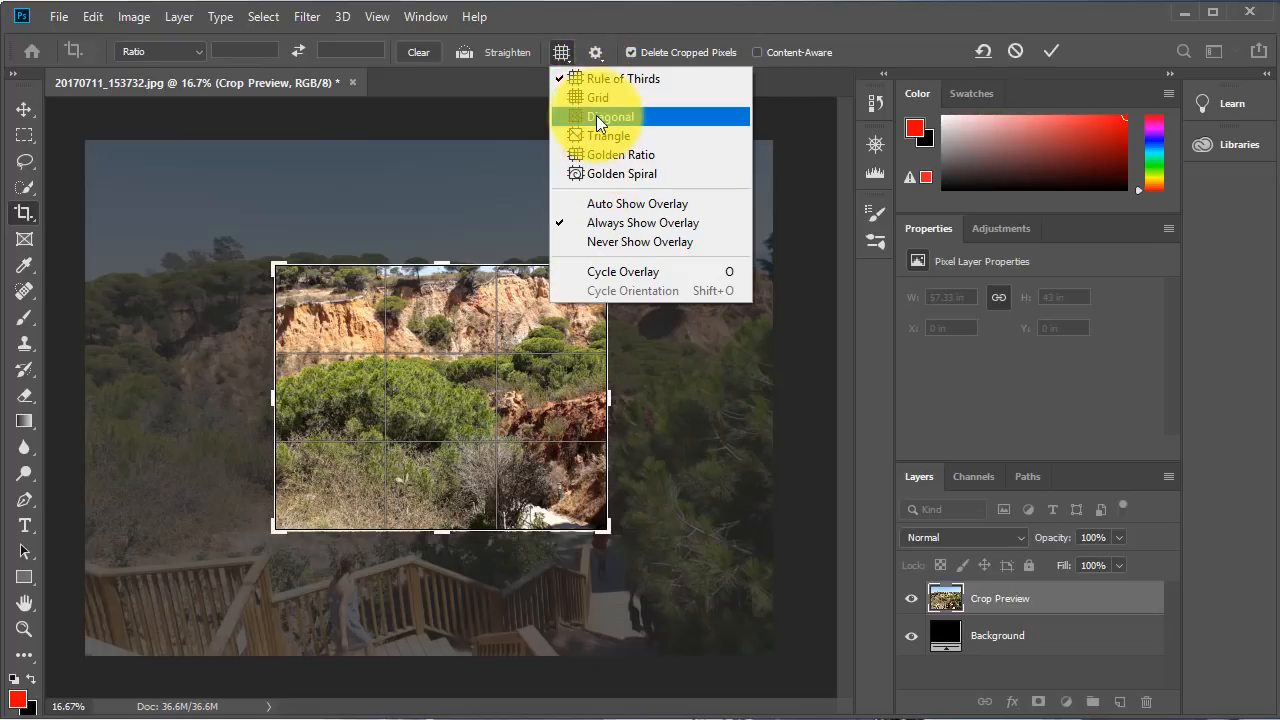
pyautogui.moveTo(598, 97)
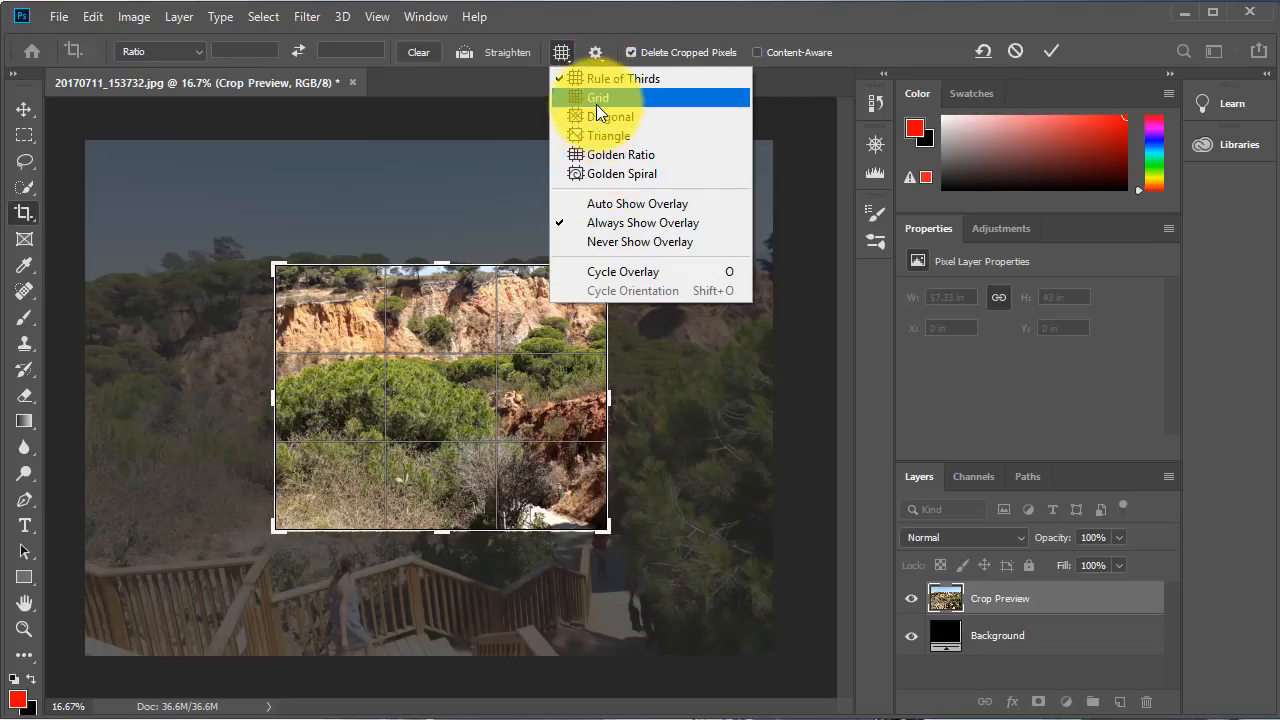
pyautogui.click(598, 97)
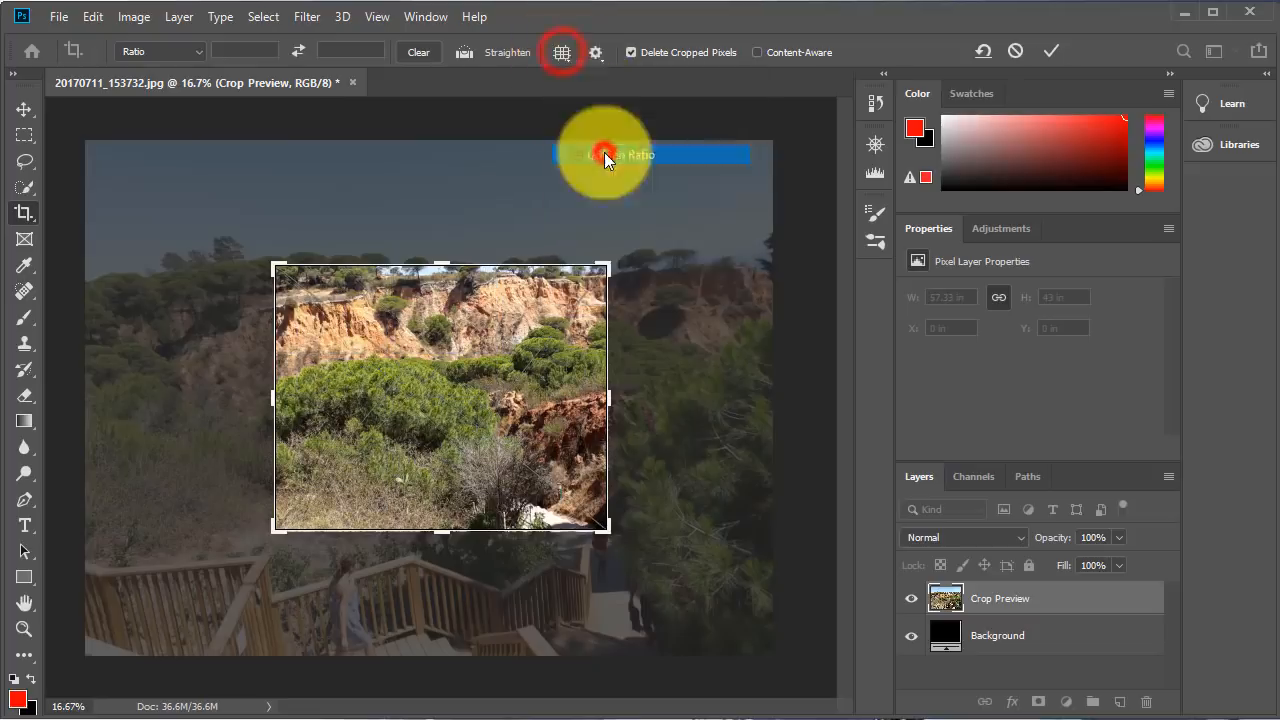
pyautogui.click(562, 51)
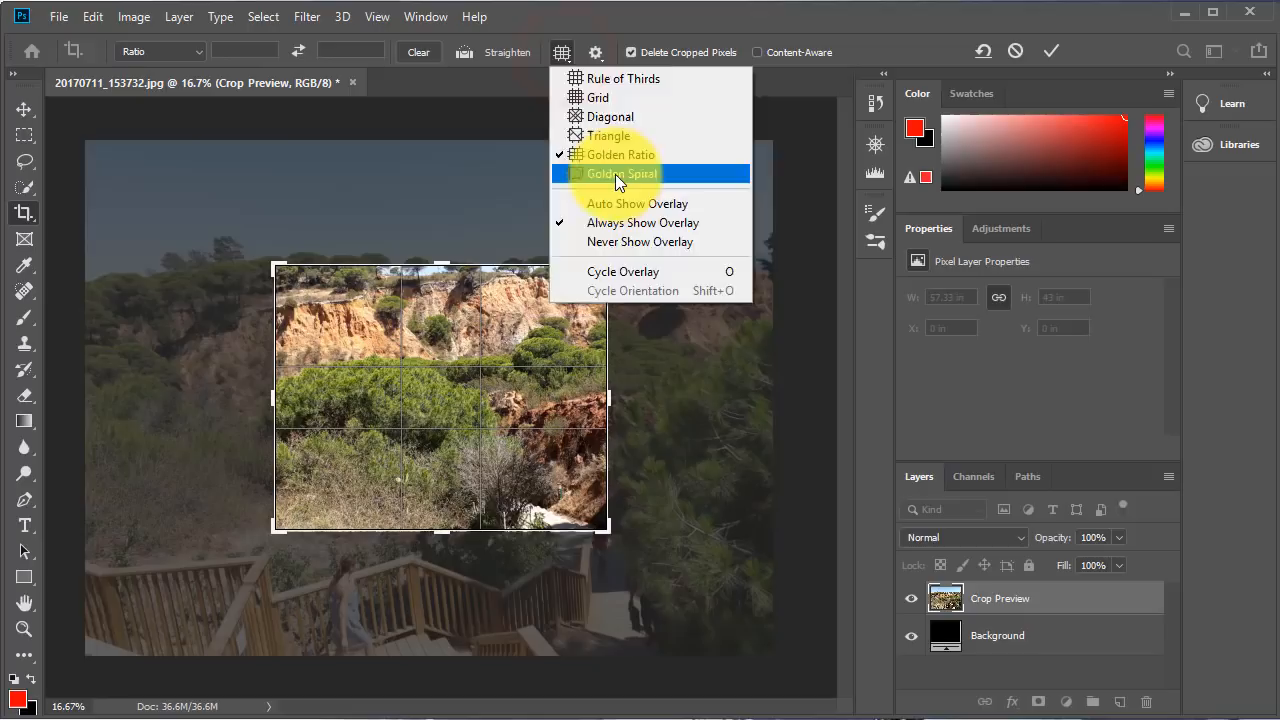
pyautogui.click(621, 173)
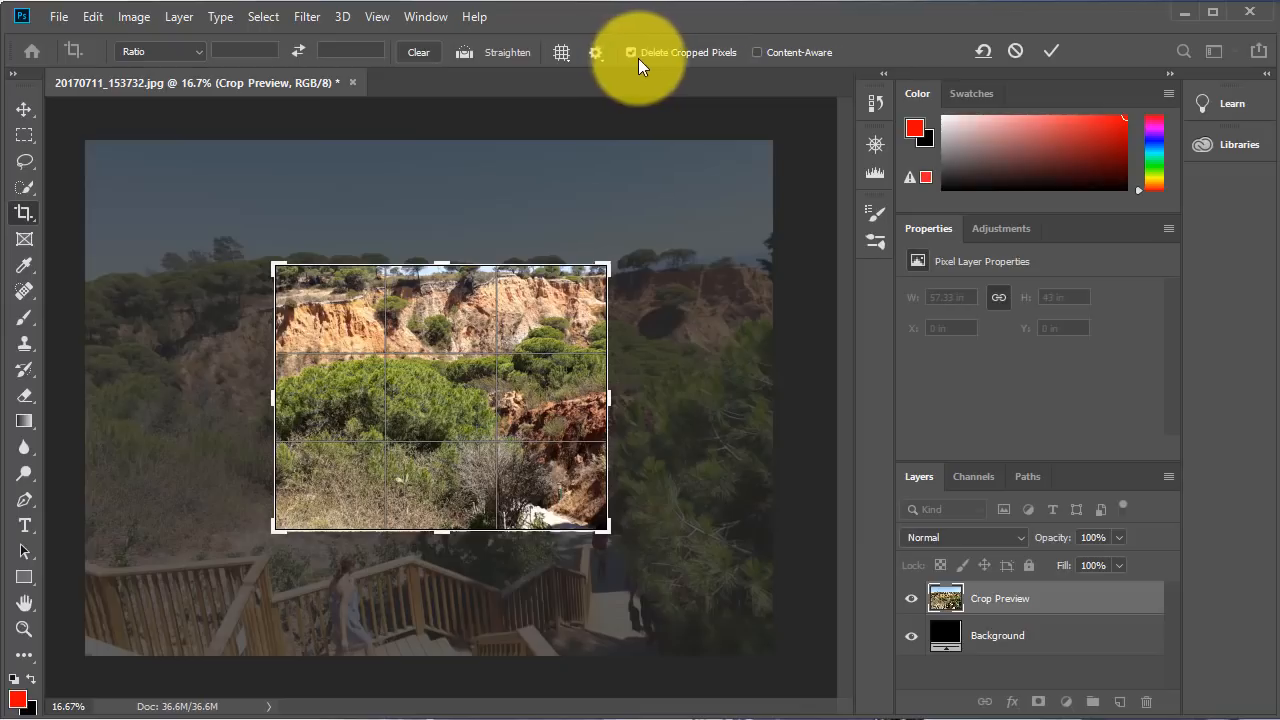
pyautogui.moveTo(728, 68)
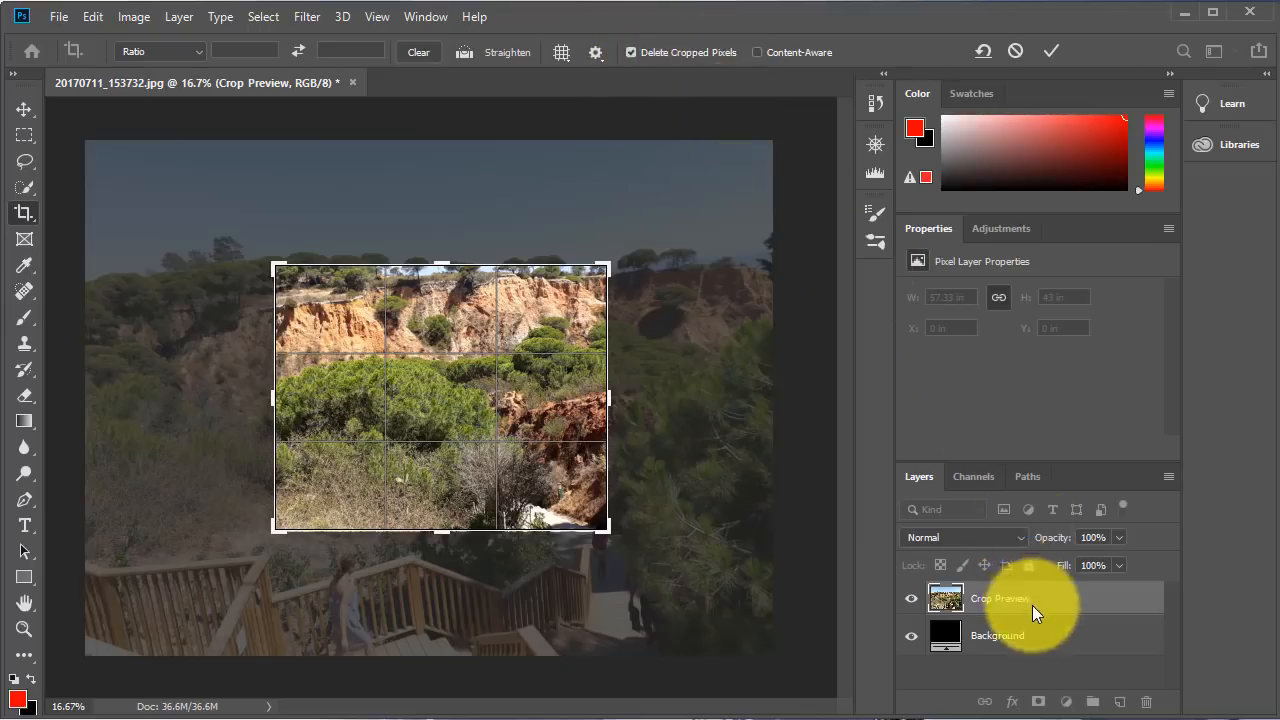
pyautogui.click(997, 635)
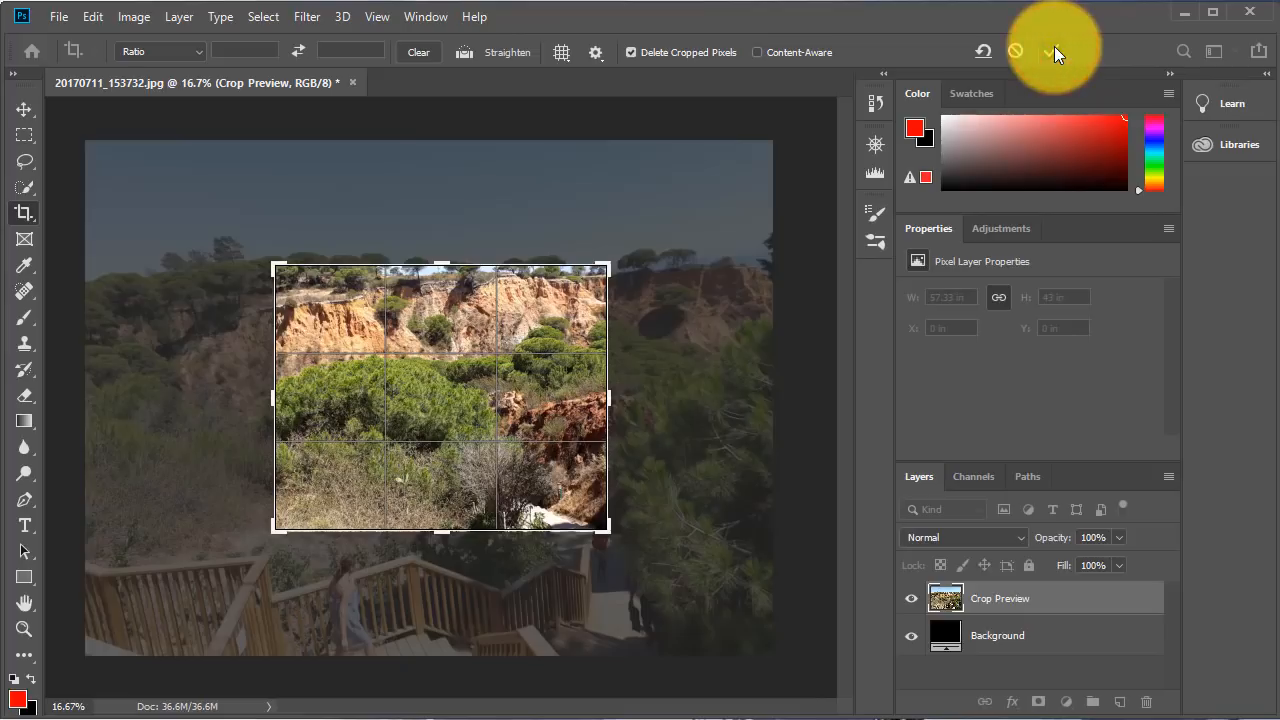
# Step: Commit the crop, trimming the photo to about 27.8 by 22.3 inches
pyautogui.click(1047, 51)
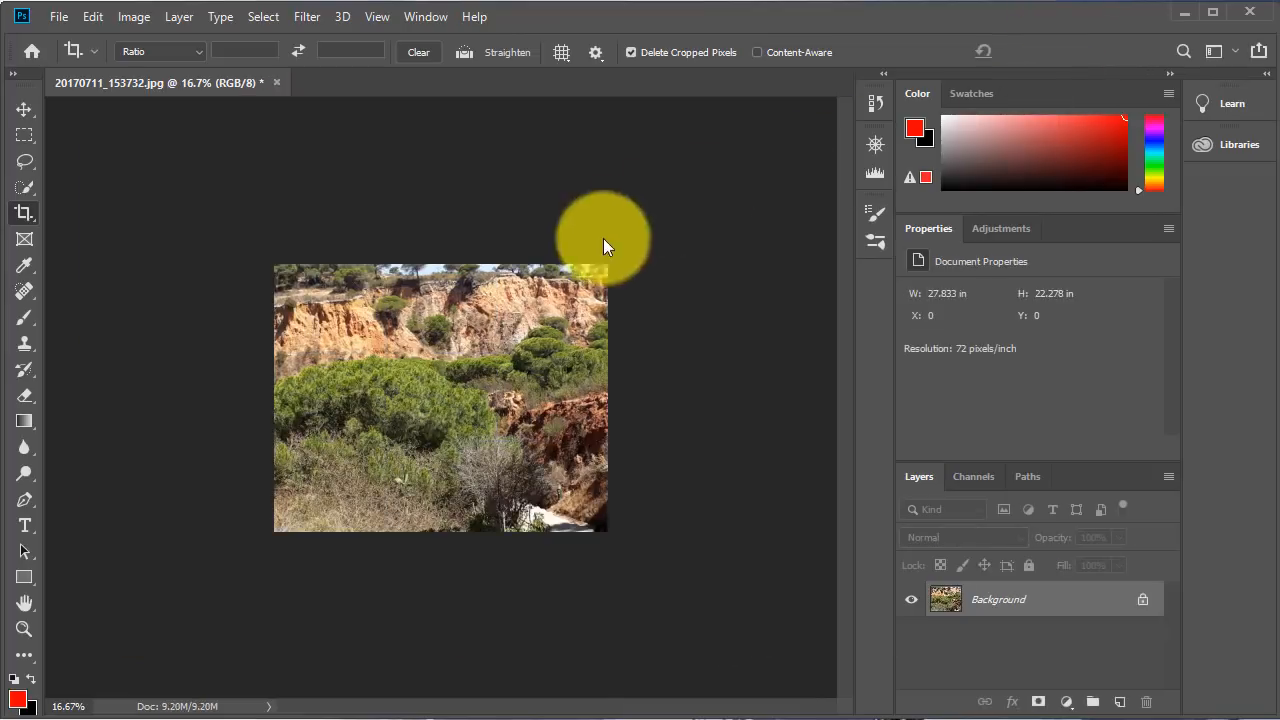
pyautogui.moveTo(227, 527)
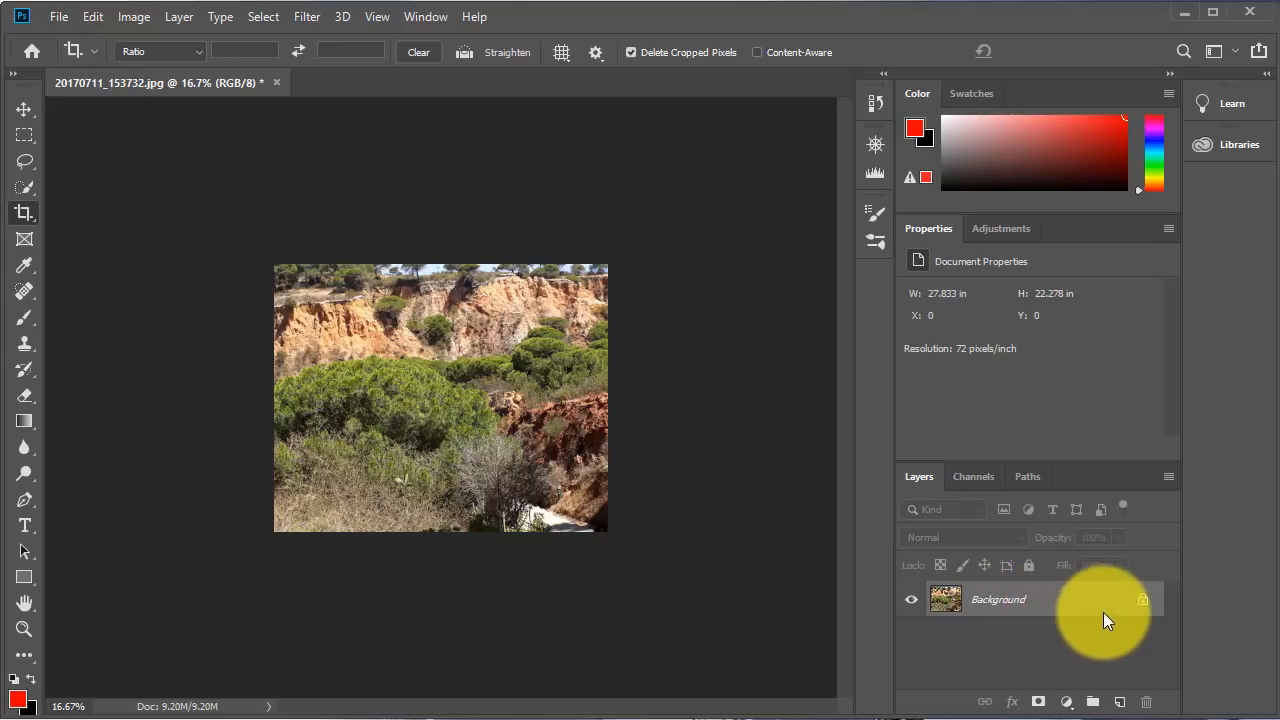
pyautogui.moveTo(195, 180)
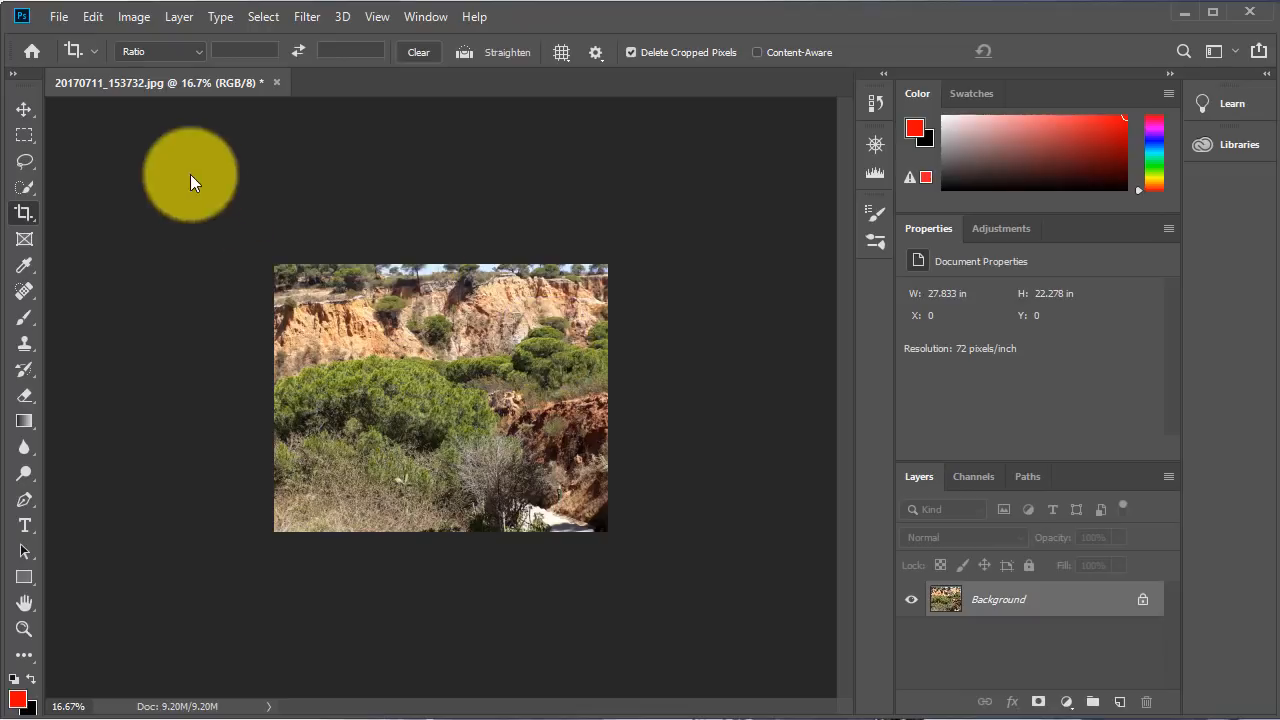
pyautogui.moveTo(24, 108)
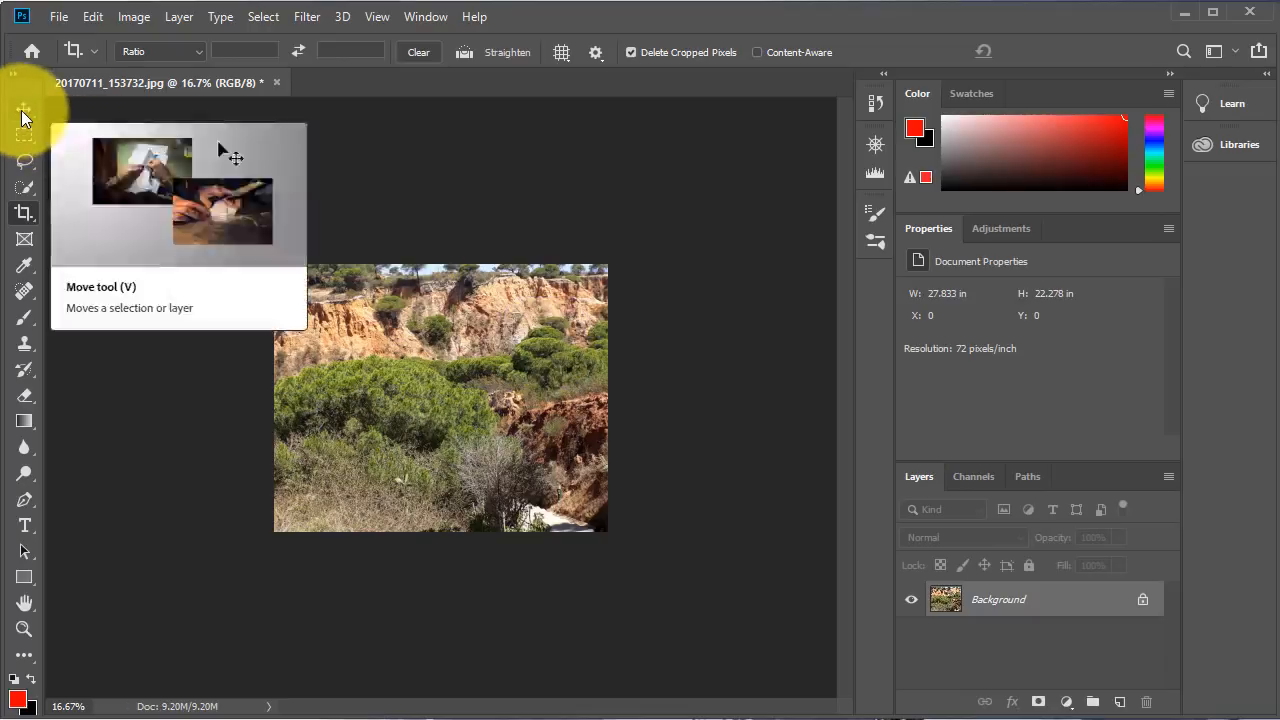
# Step: Select the Move tool and unlock the Background layer, turning it into Layer 0
pyautogui.click(24, 109)
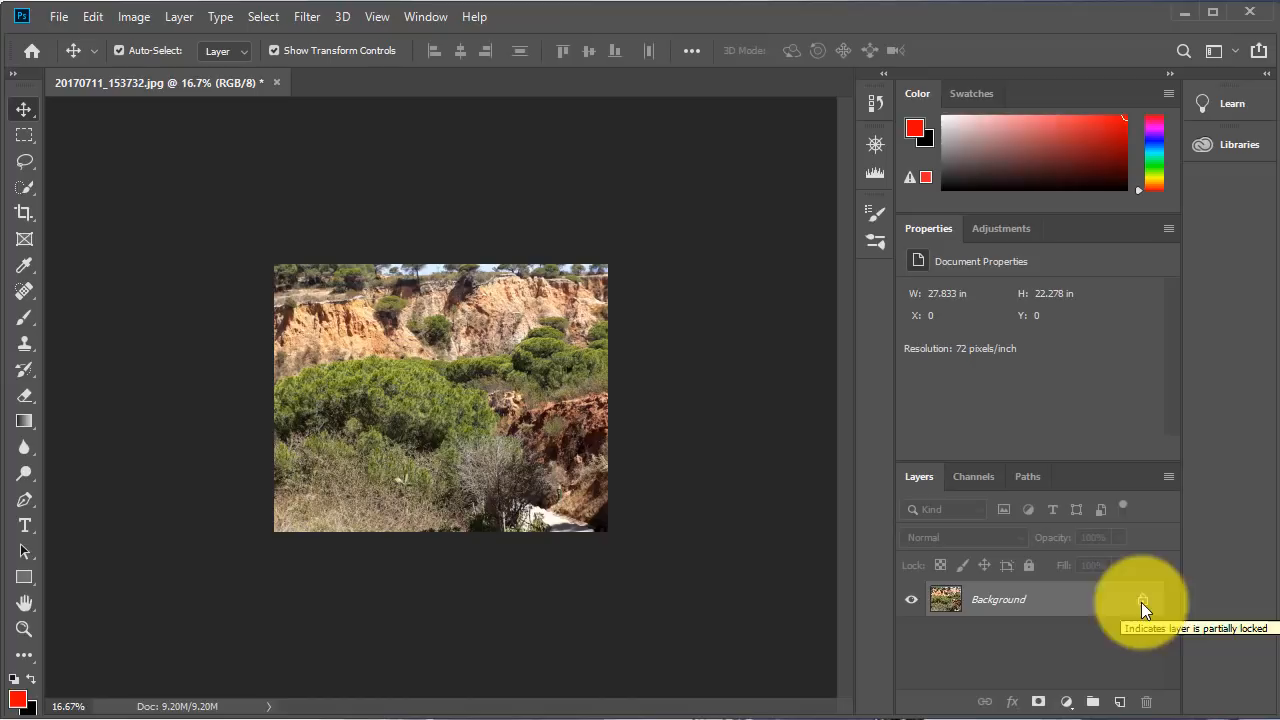
pyautogui.click(1143, 599)
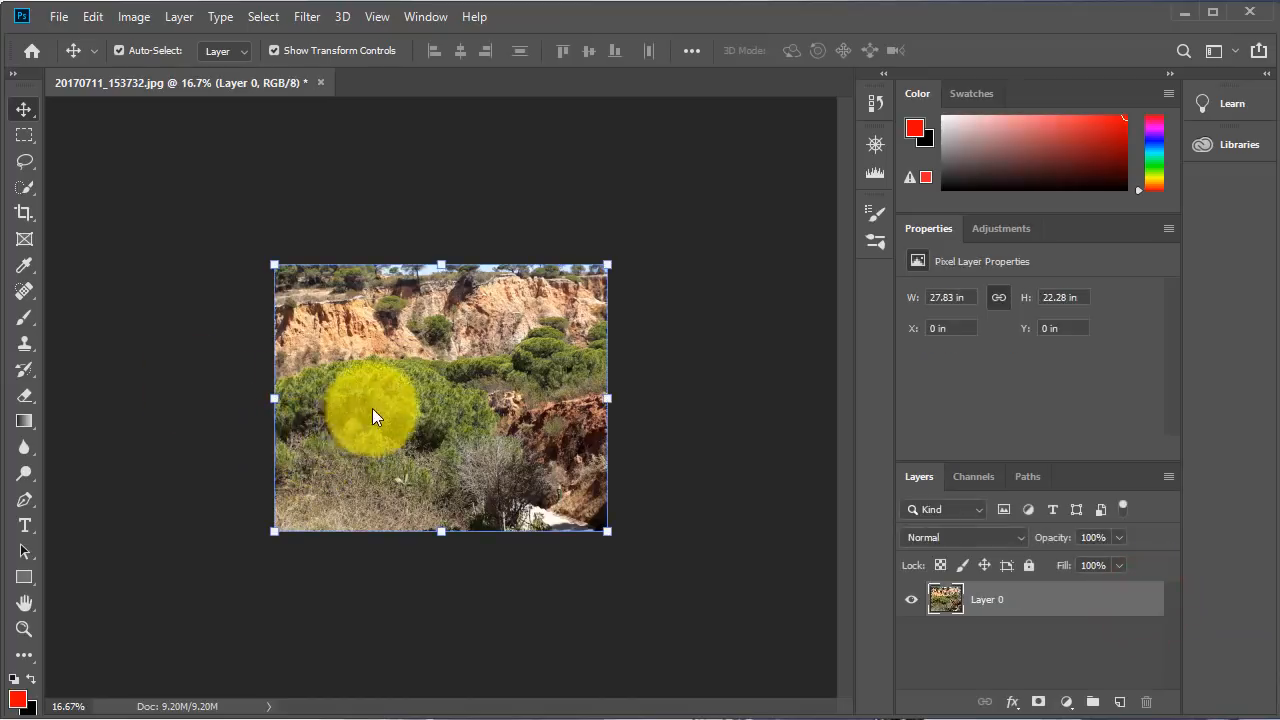
# Step: Drag the cropped photo to show empty edges, then revert to the 57.3×43-inch original
pyautogui.moveTo(375, 415); pyautogui.dragTo(390, 425)
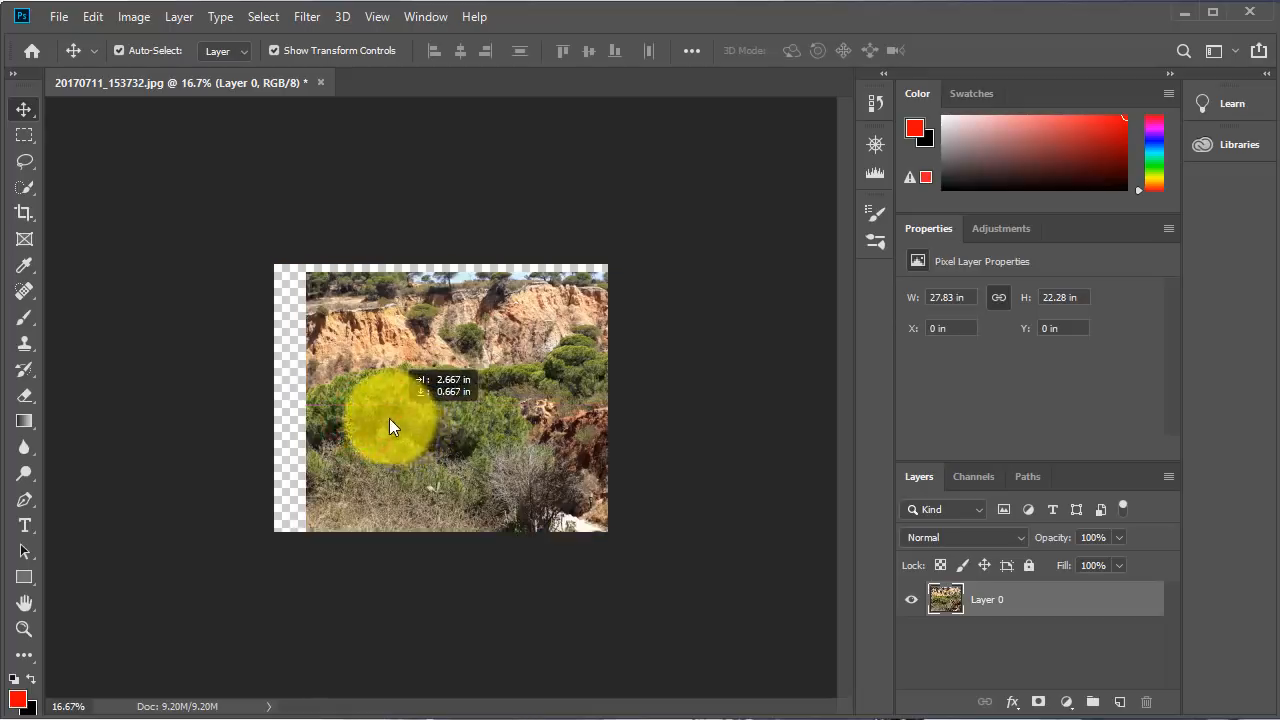
pyautogui.moveTo(390, 425); pyautogui.dragTo(370, 450)
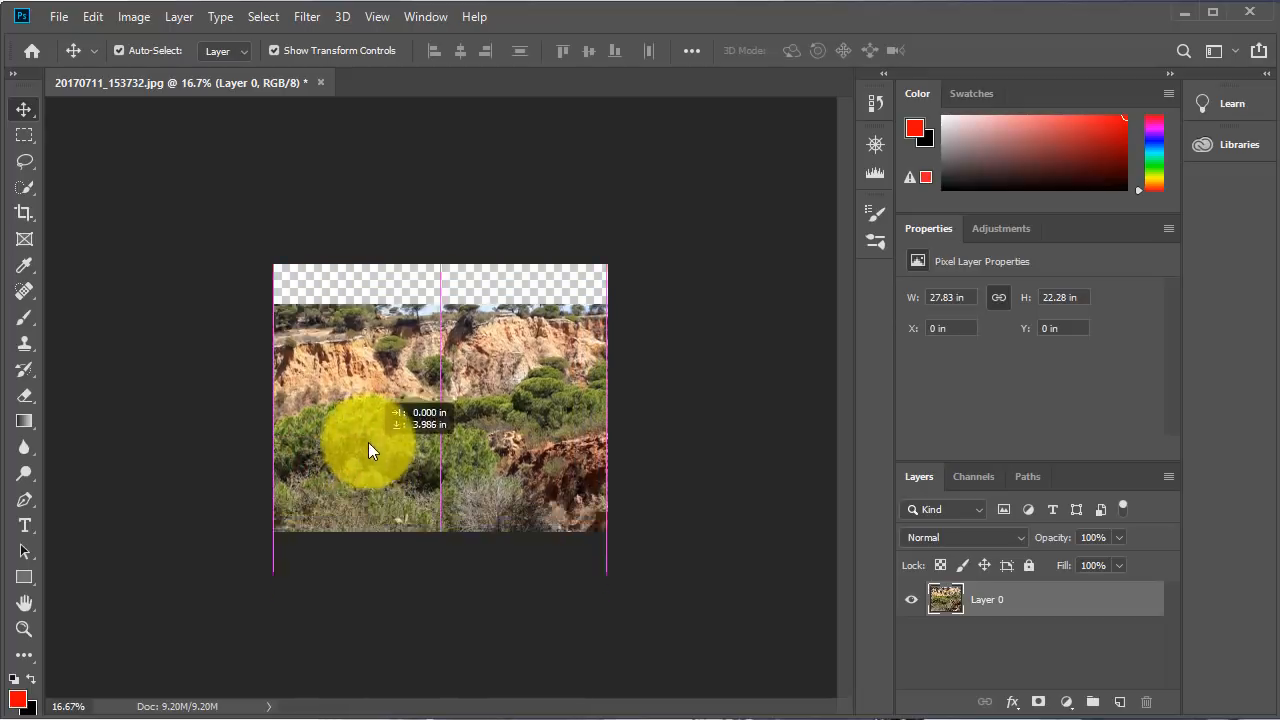
pyautogui.moveTo(370, 450); pyautogui.dragTo(330, 420)
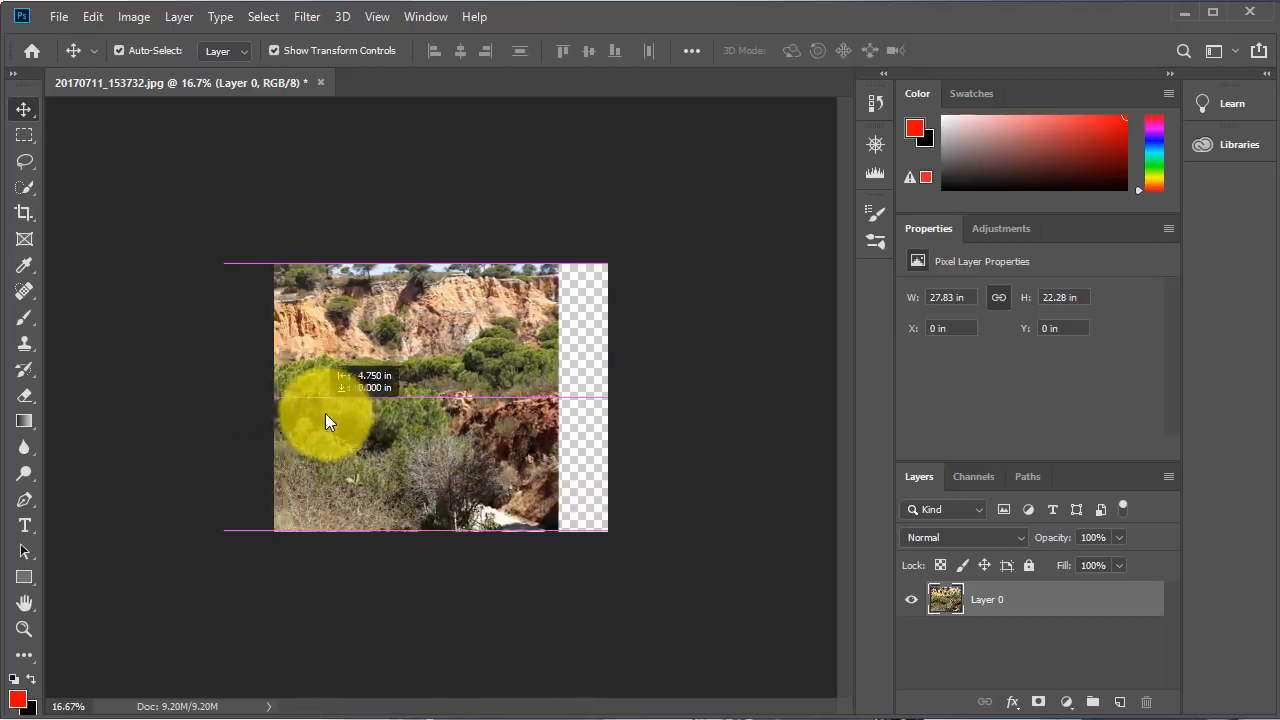
pyautogui.moveTo(330, 420); pyautogui.dragTo(398, 517)
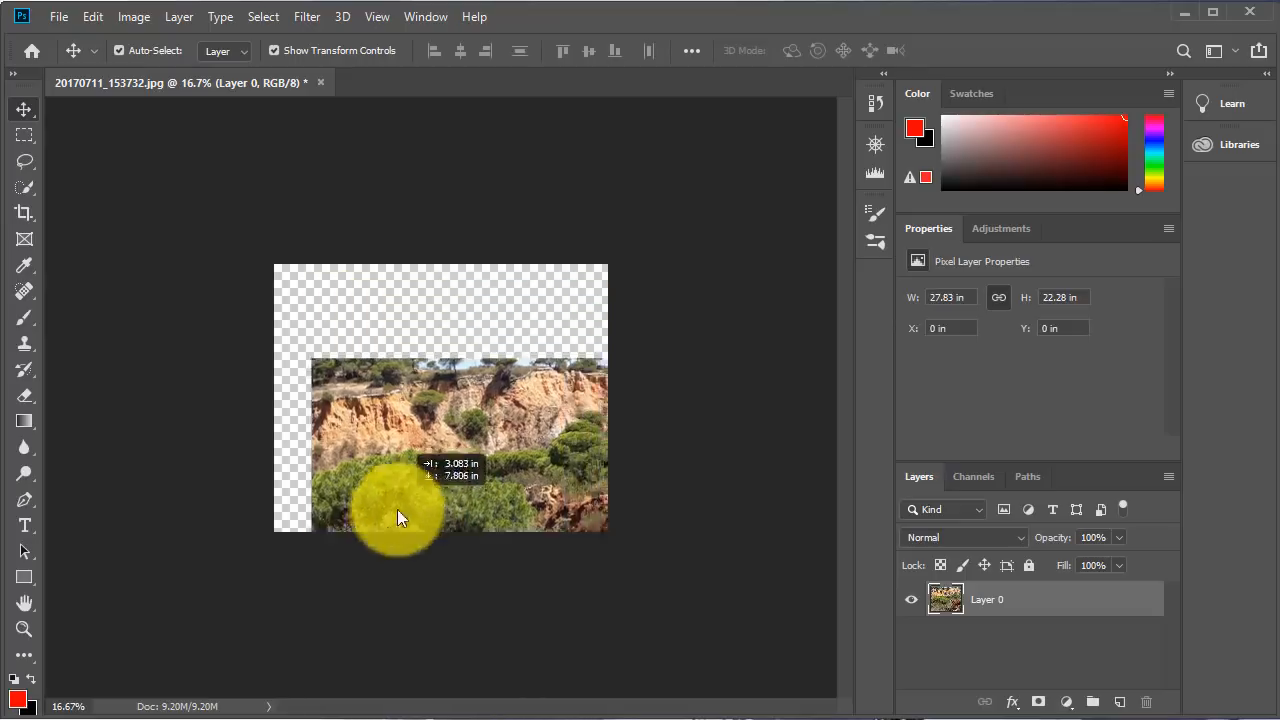
pyautogui.moveTo(398, 517); pyautogui.dragTo(330, 488)
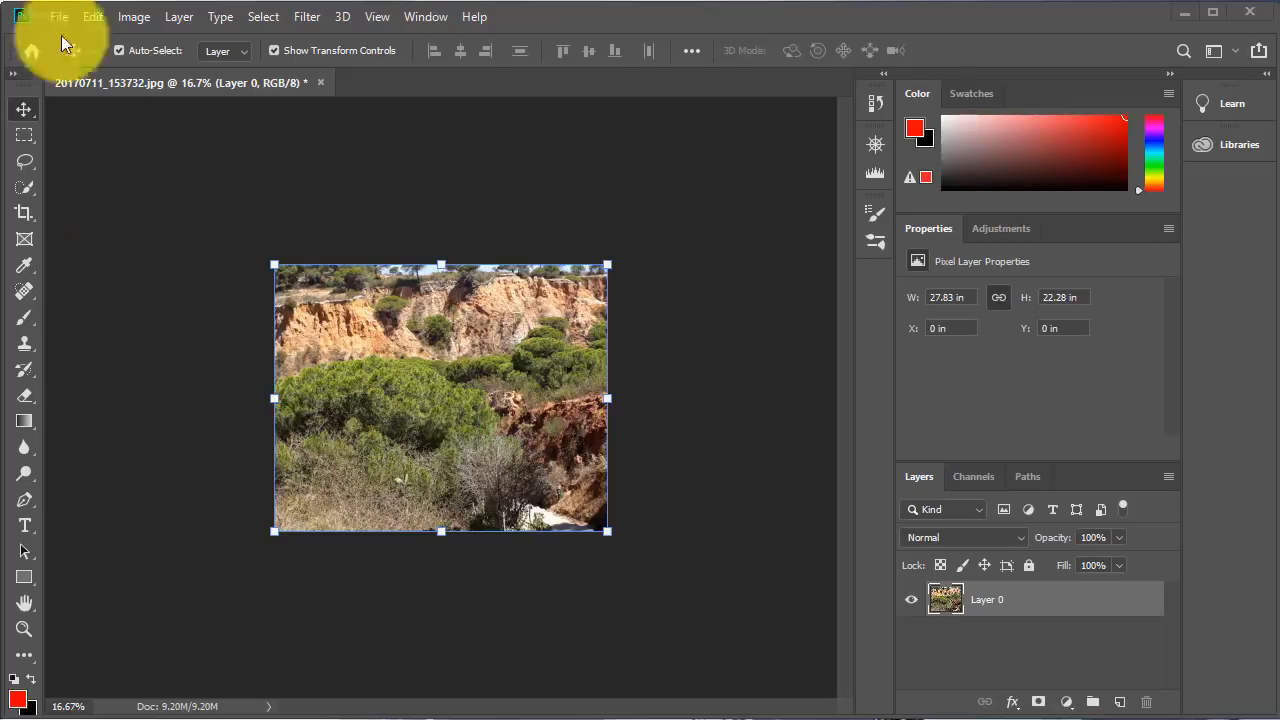
pyautogui.click(58, 17)
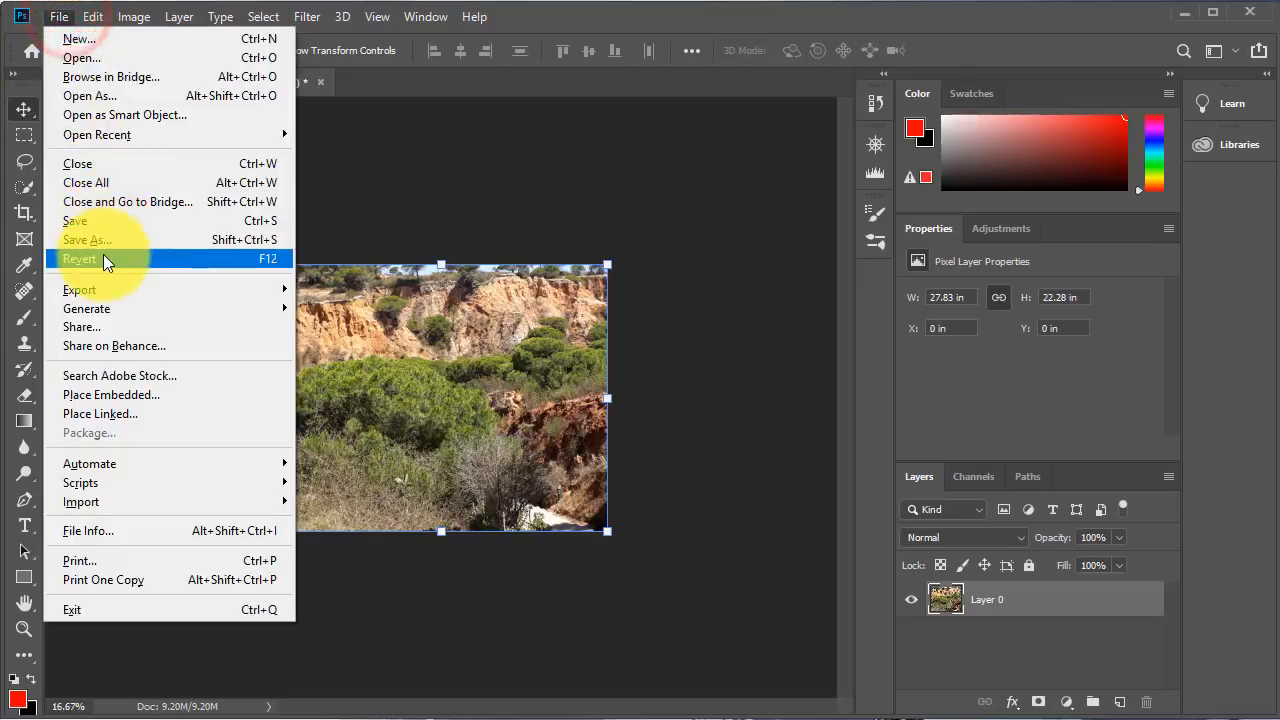
pyautogui.click(80, 259)
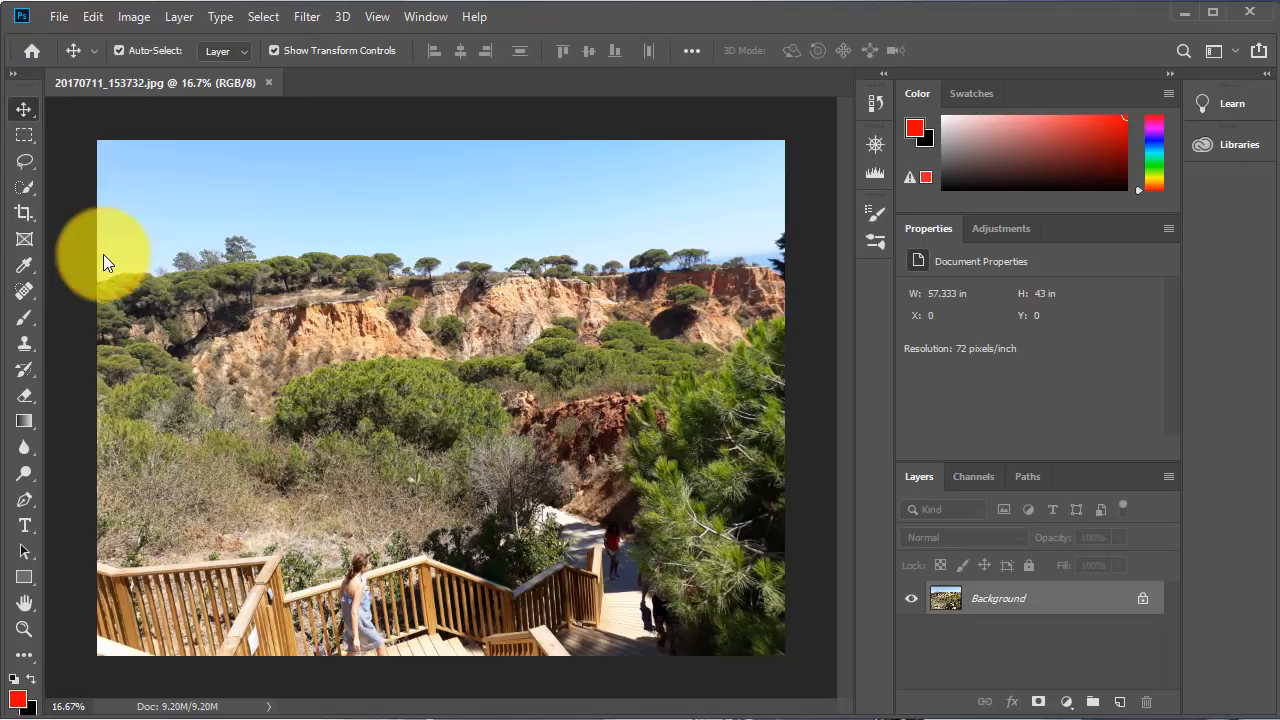
pyautogui.moveTo(24, 212)
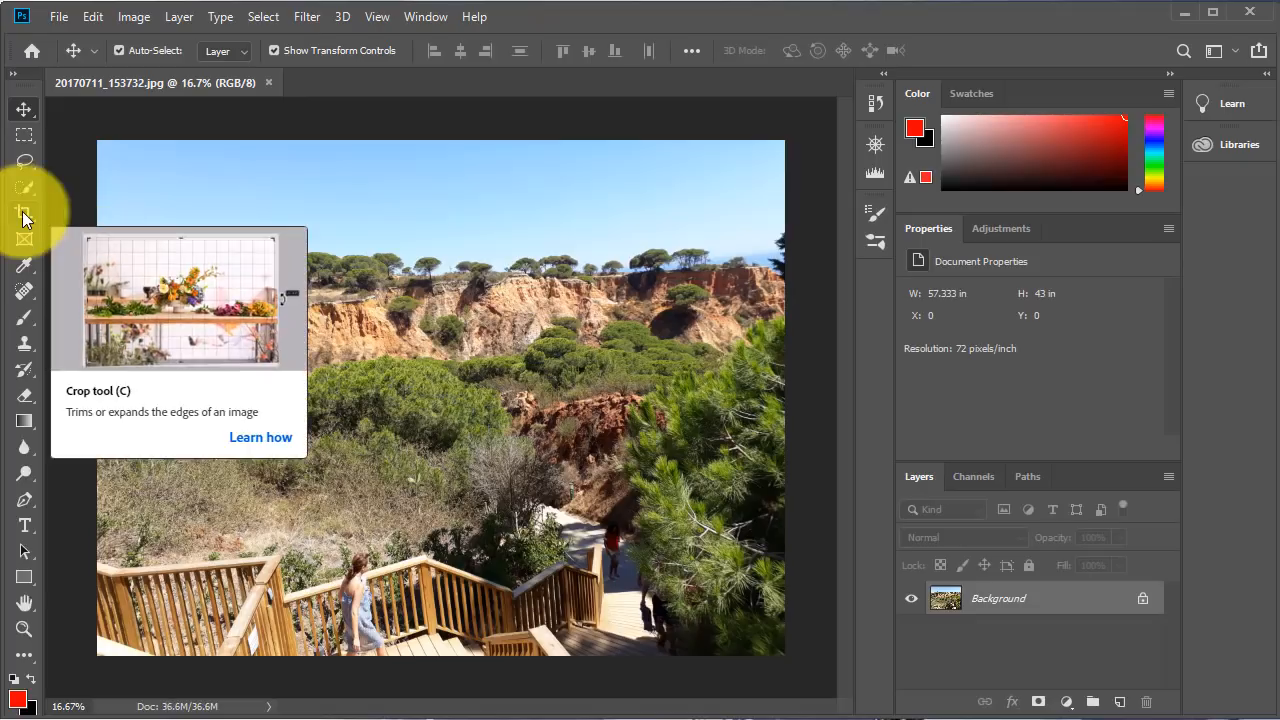
# Step: With the Crop tool, pull the side edges inward to a tall central strip
pyautogui.click(24, 214)
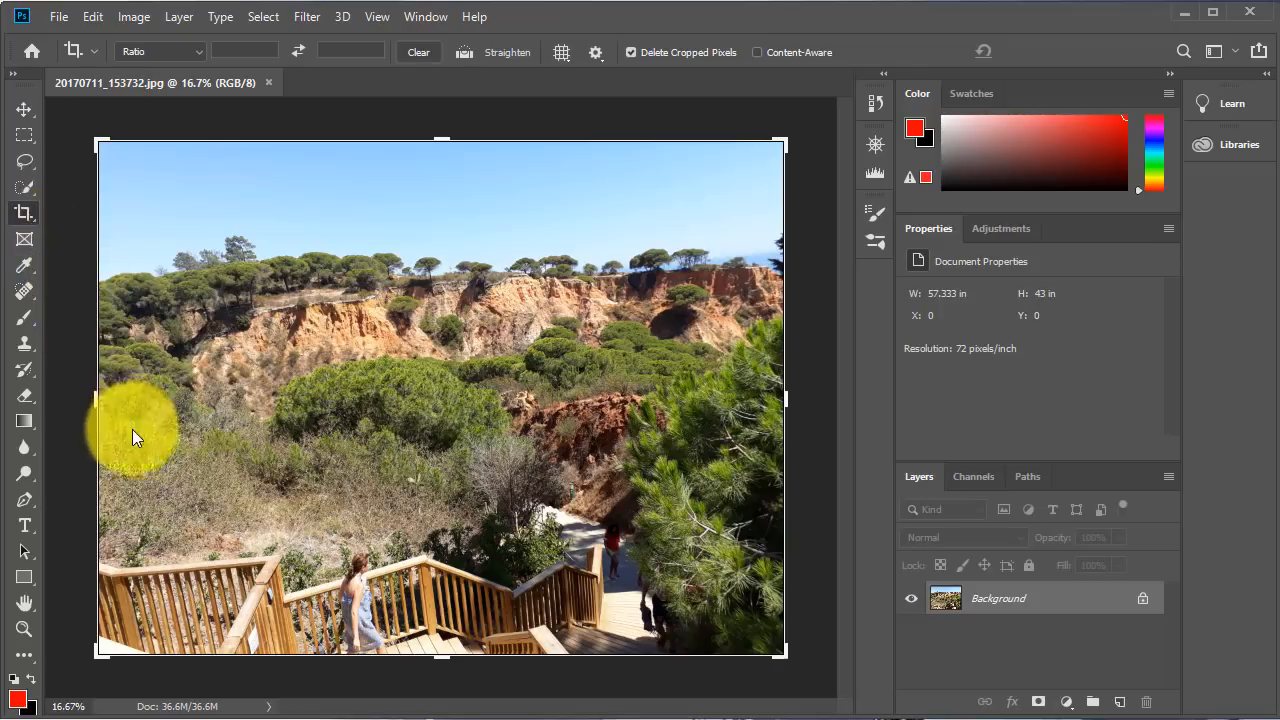
pyautogui.moveTo(95, 410)
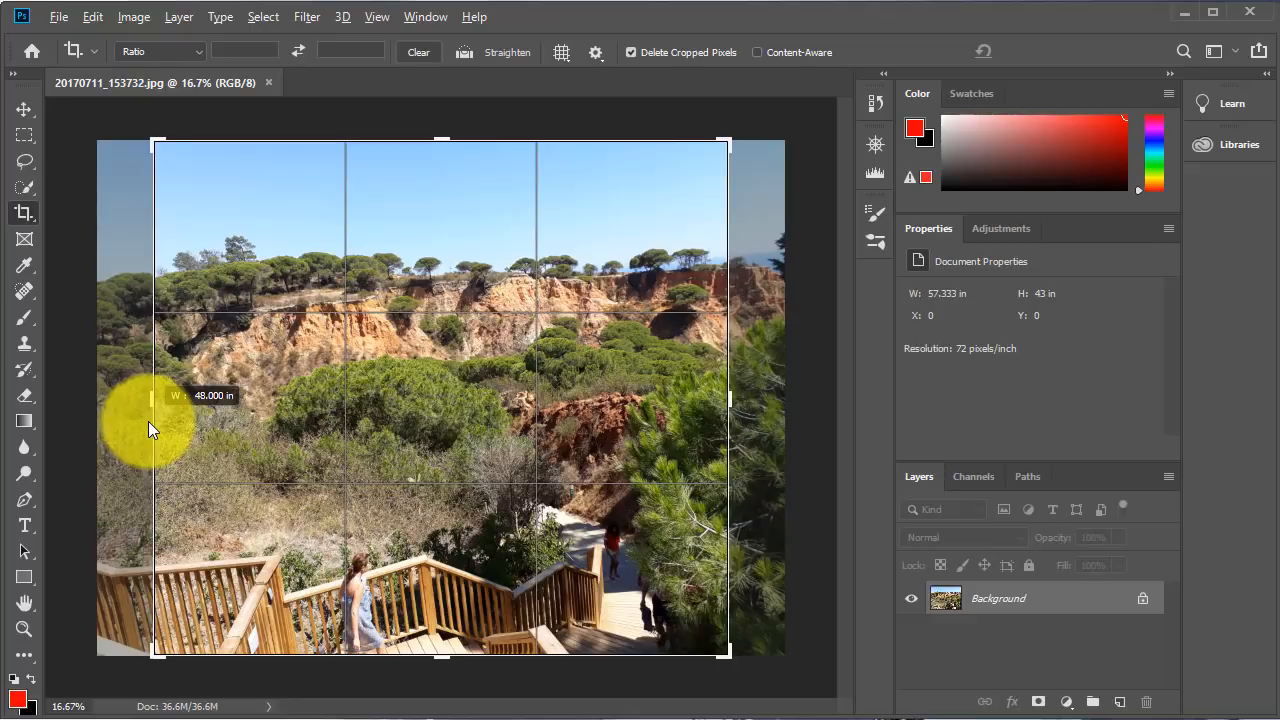
pyautogui.moveTo(155, 398); pyautogui.dragTo(178, 398)
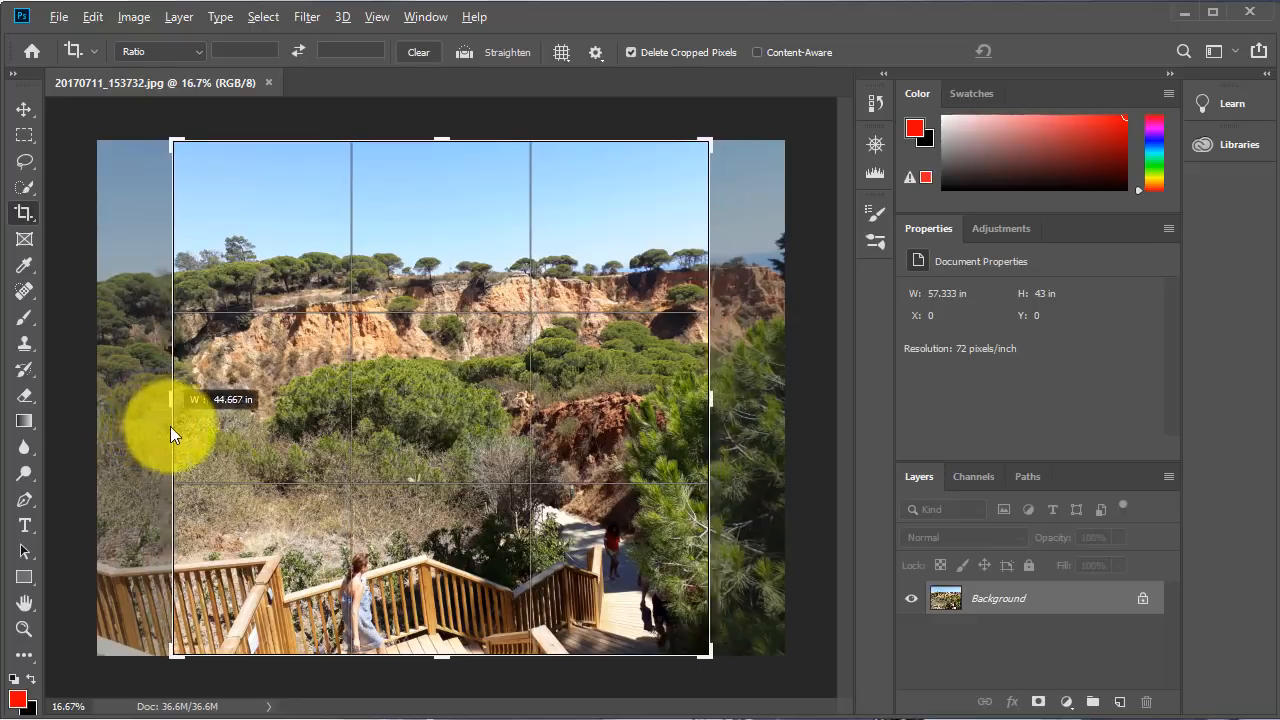
pyautogui.moveTo(177, 400); pyautogui.dragTo(143, 404)
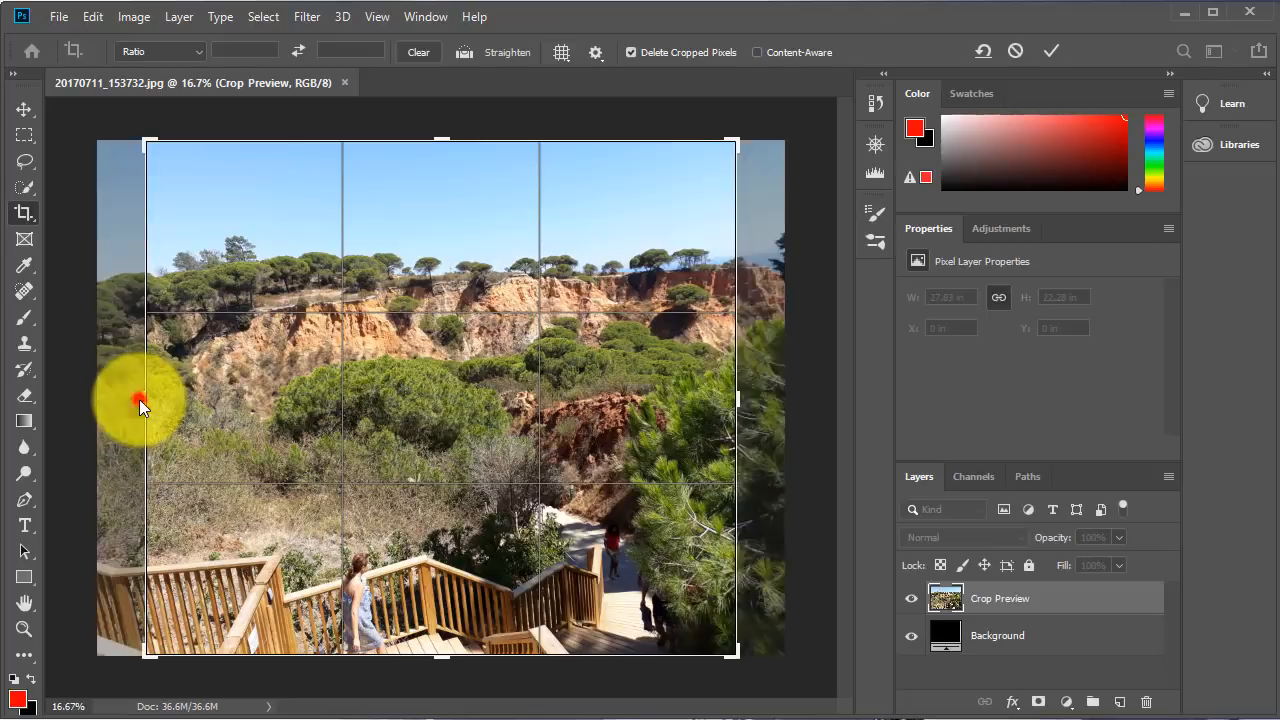
pyautogui.moveTo(150, 398); pyautogui.dragTo(205, 418)
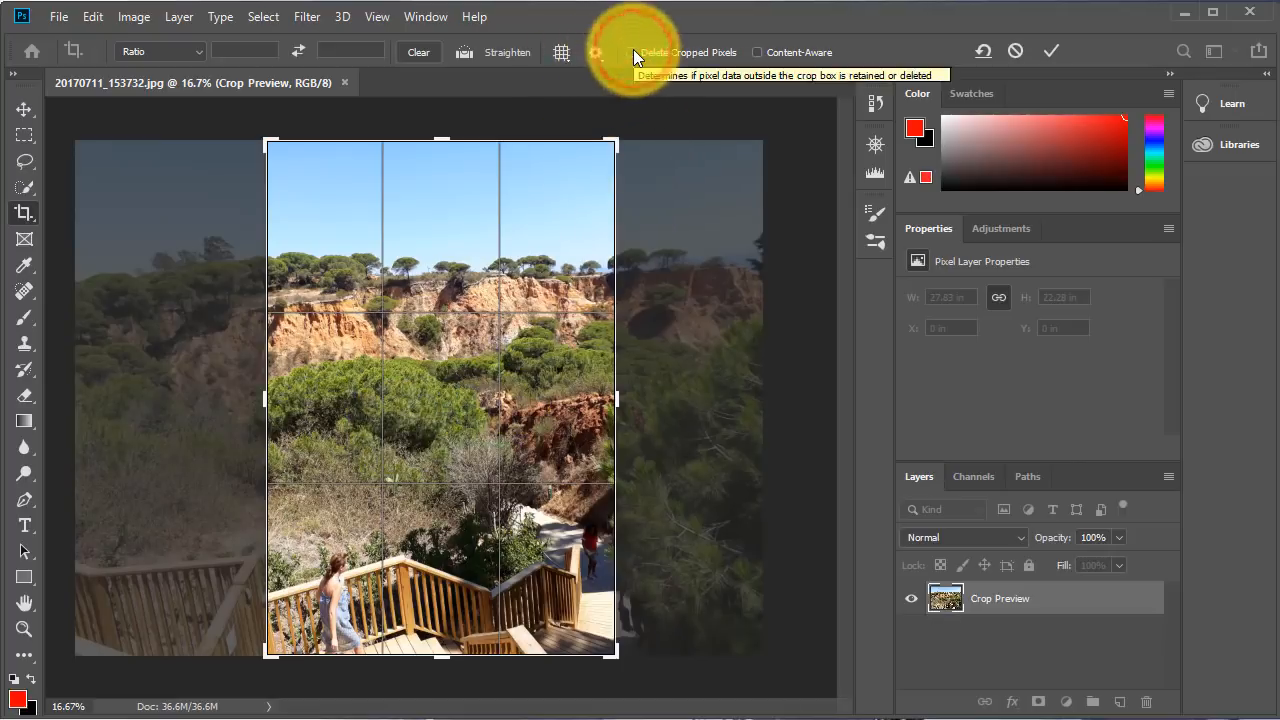
pyautogui.moveTo(1075, 635)
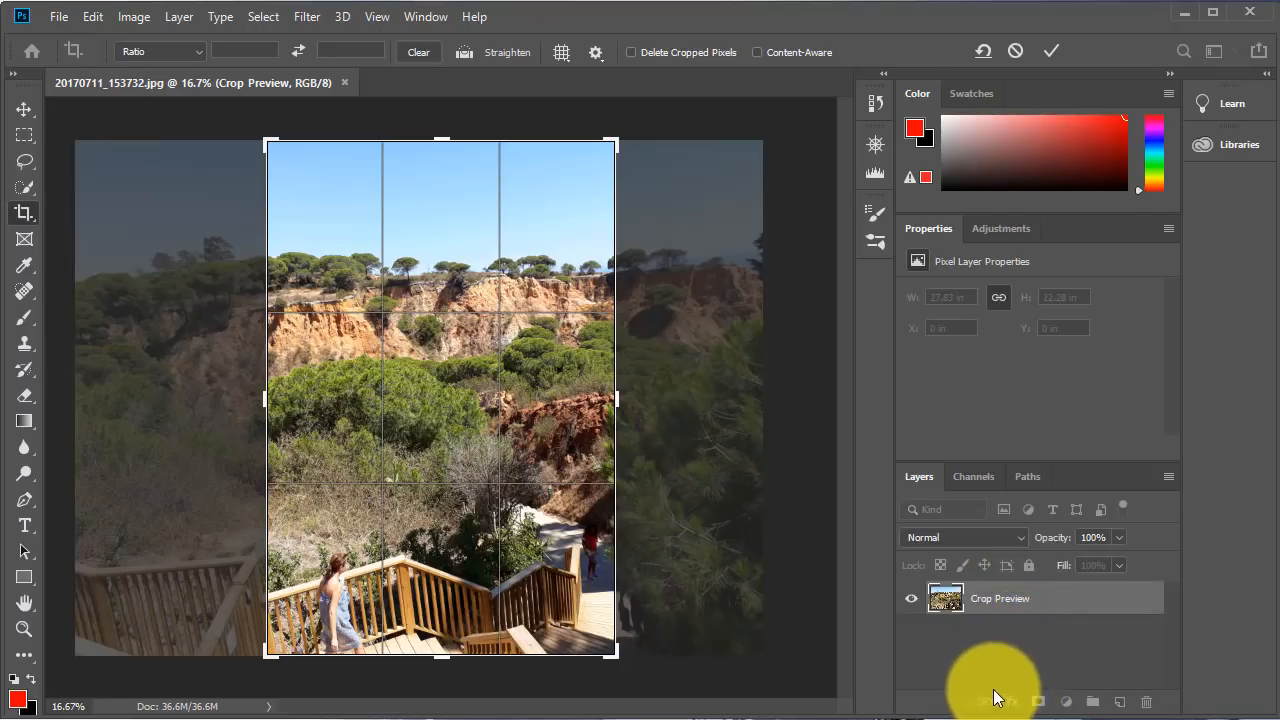
pyautogui.moveTo(978, 383)
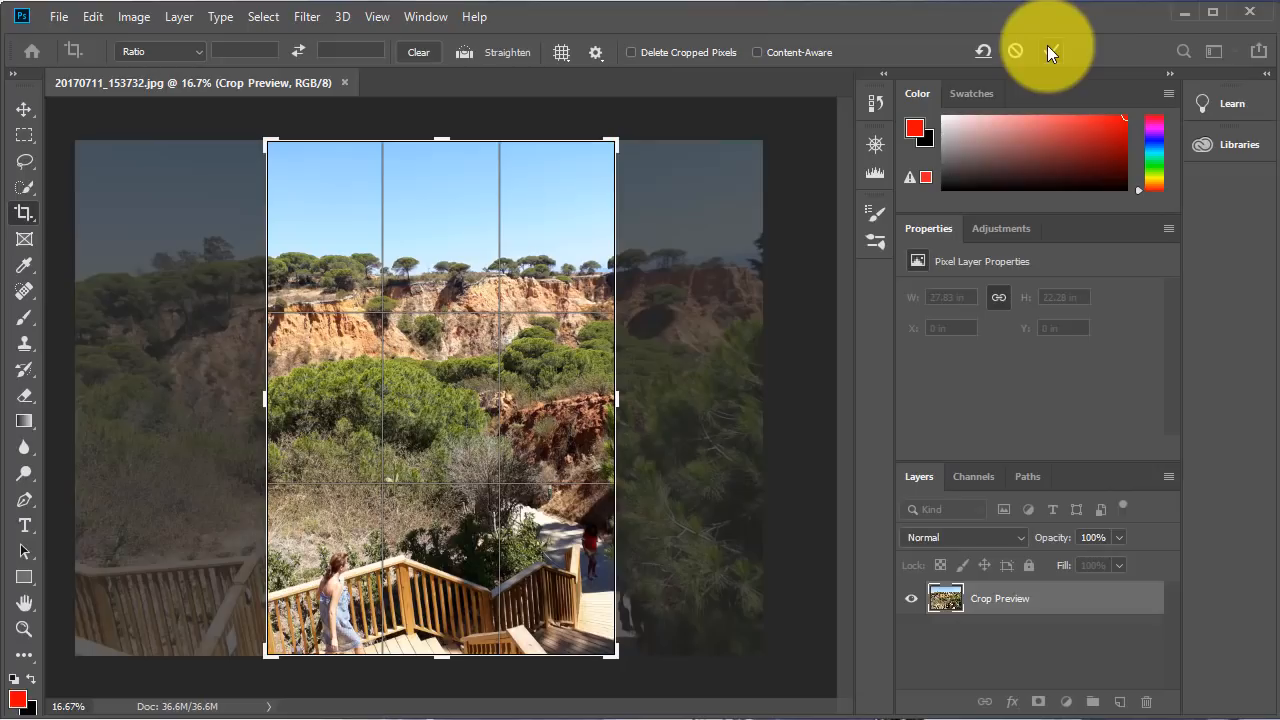
# Step: Commit the narrow portrait crop, keeping the full Layer 0 beyond the canvas
pyautogui.click(1051, 51)
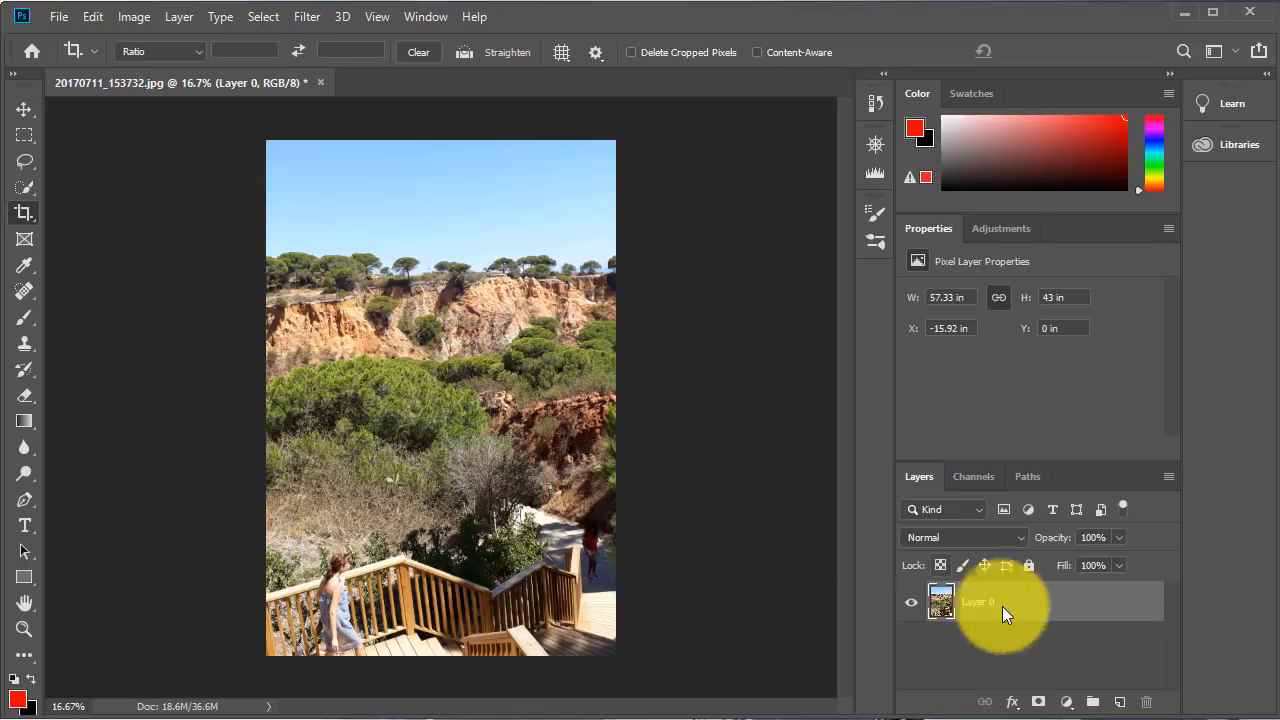
pyautogui.moveTo(1125, 620)
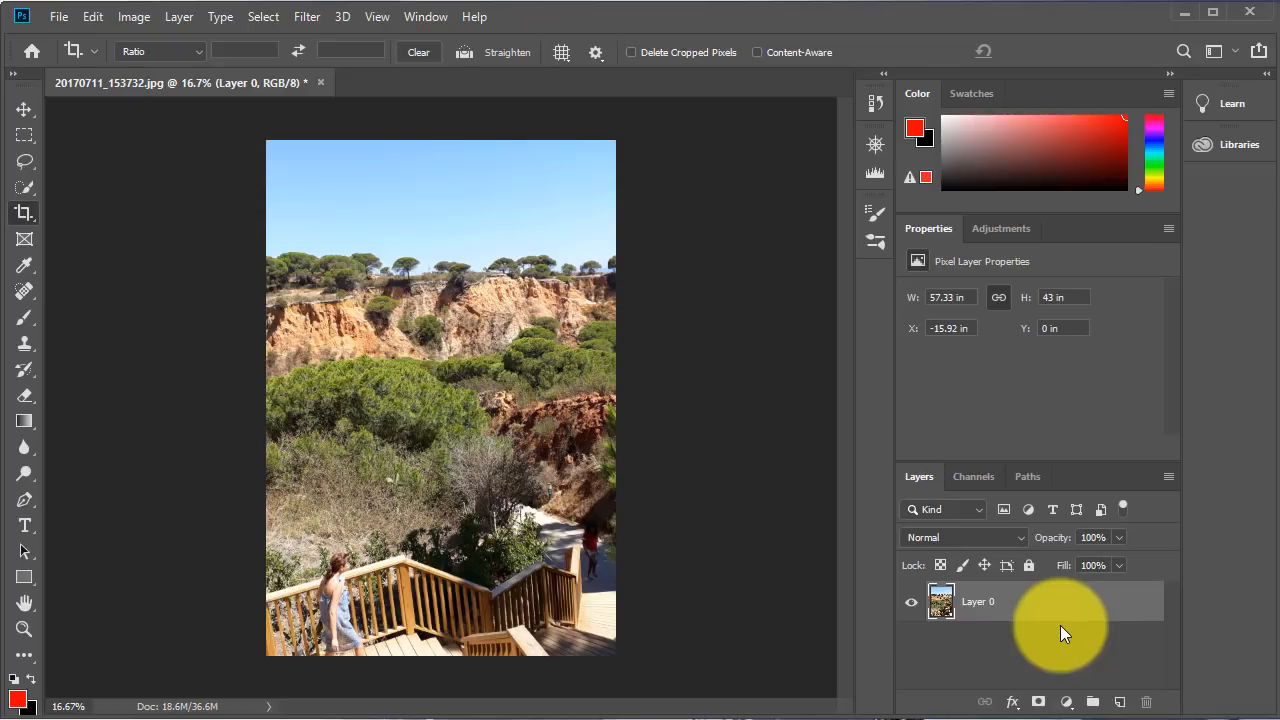
pyautogui.moveTo(555, 515)
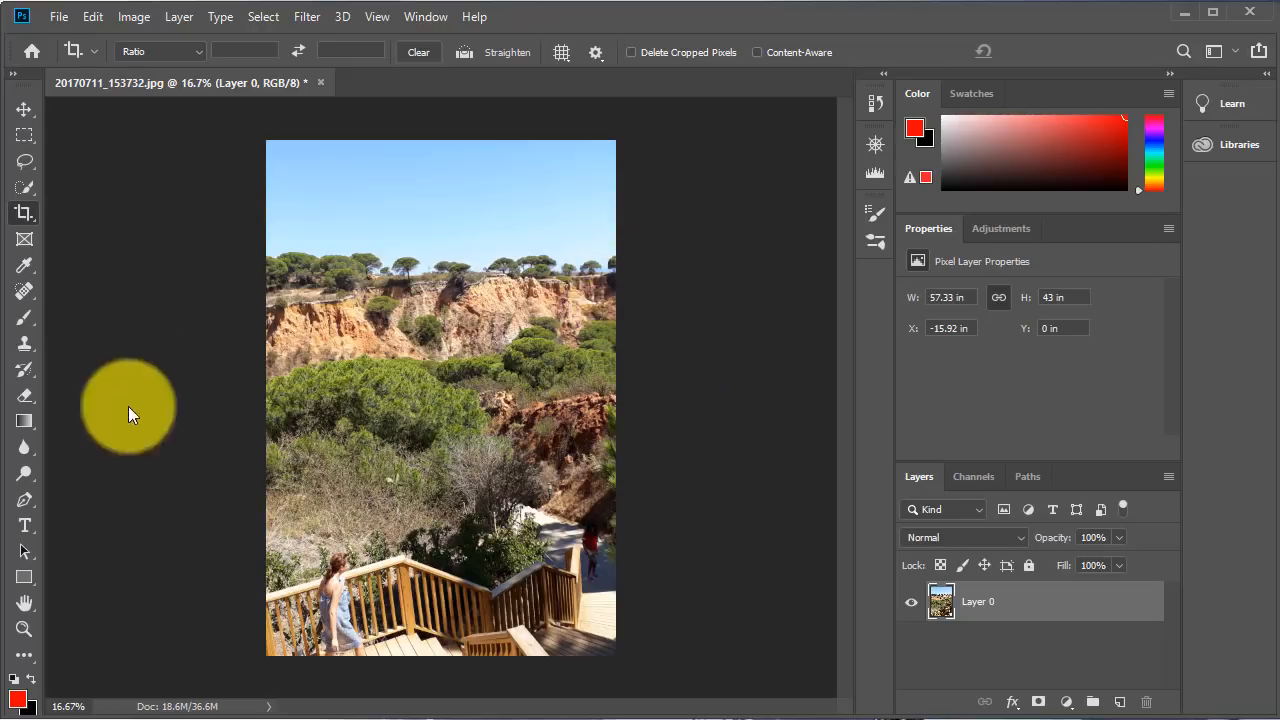
pyautogui.moveTo(138, 476)
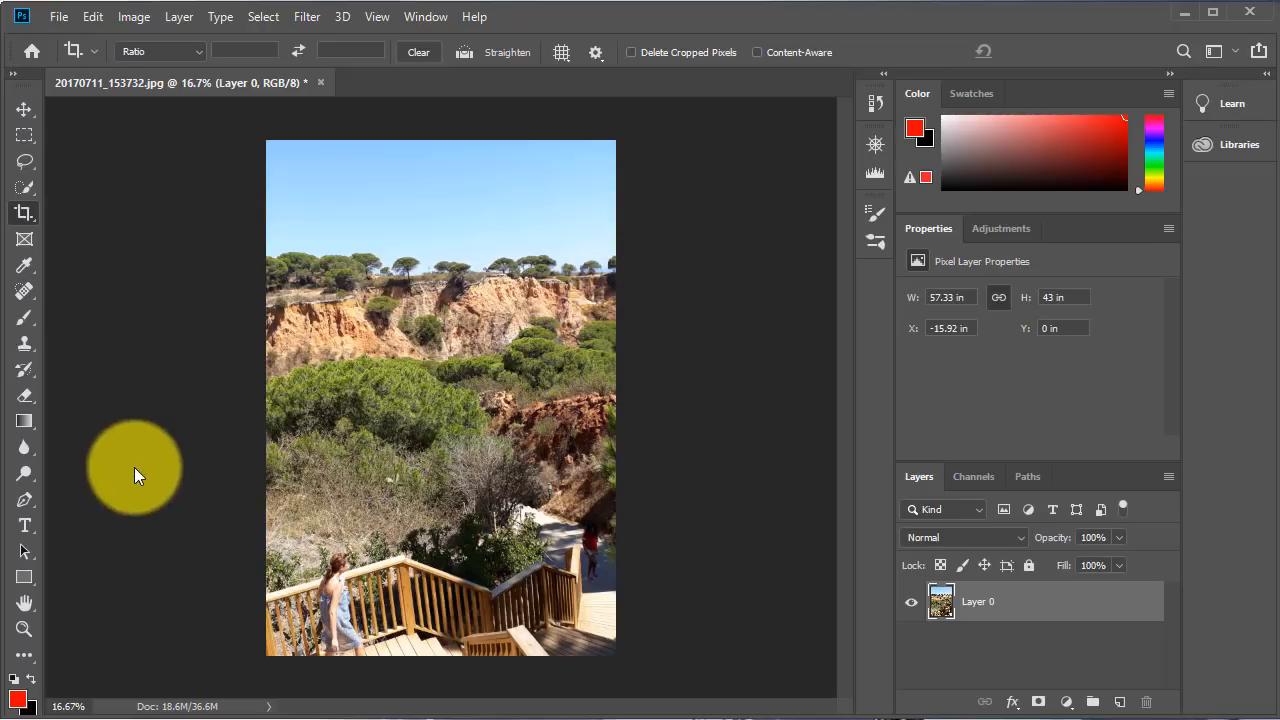
# Step: Slide Layer 0 left and right with the Move tool, settling at a −12.25-inch offset
pyautogui.click(24, 110)
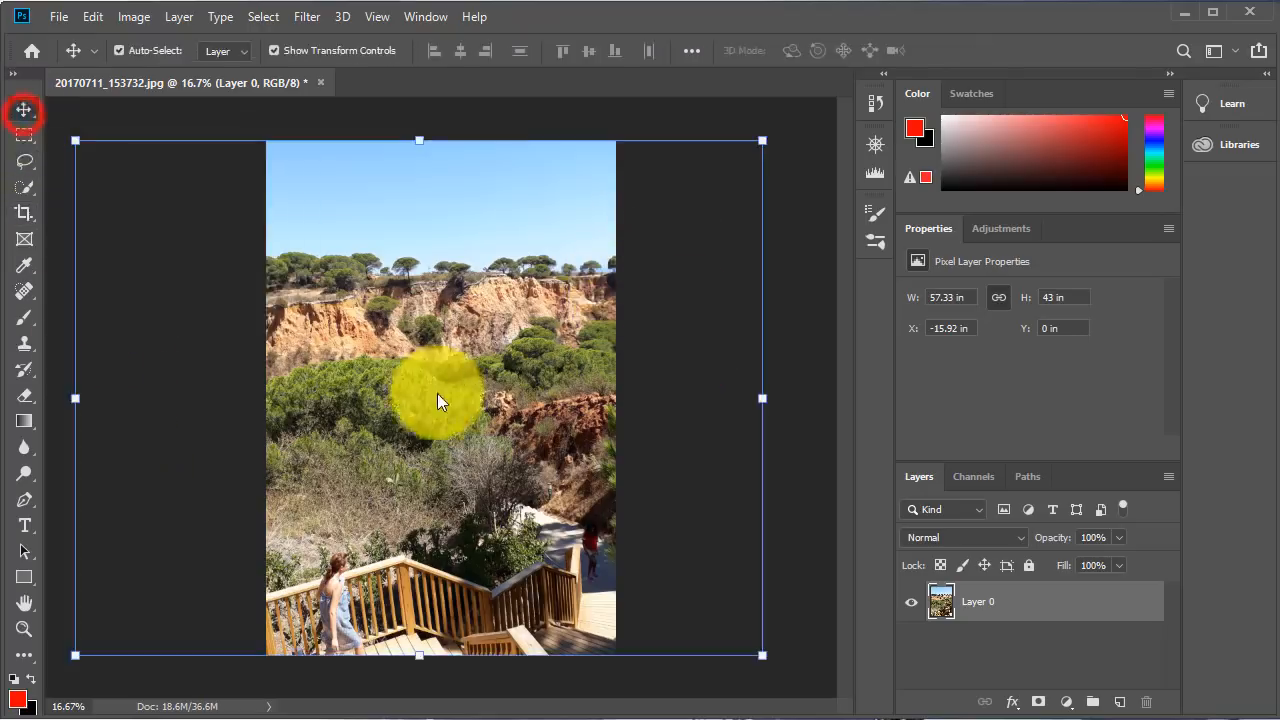
pyautogui.moveTo(440, 400); pyautogui.dragTo(400, 415)
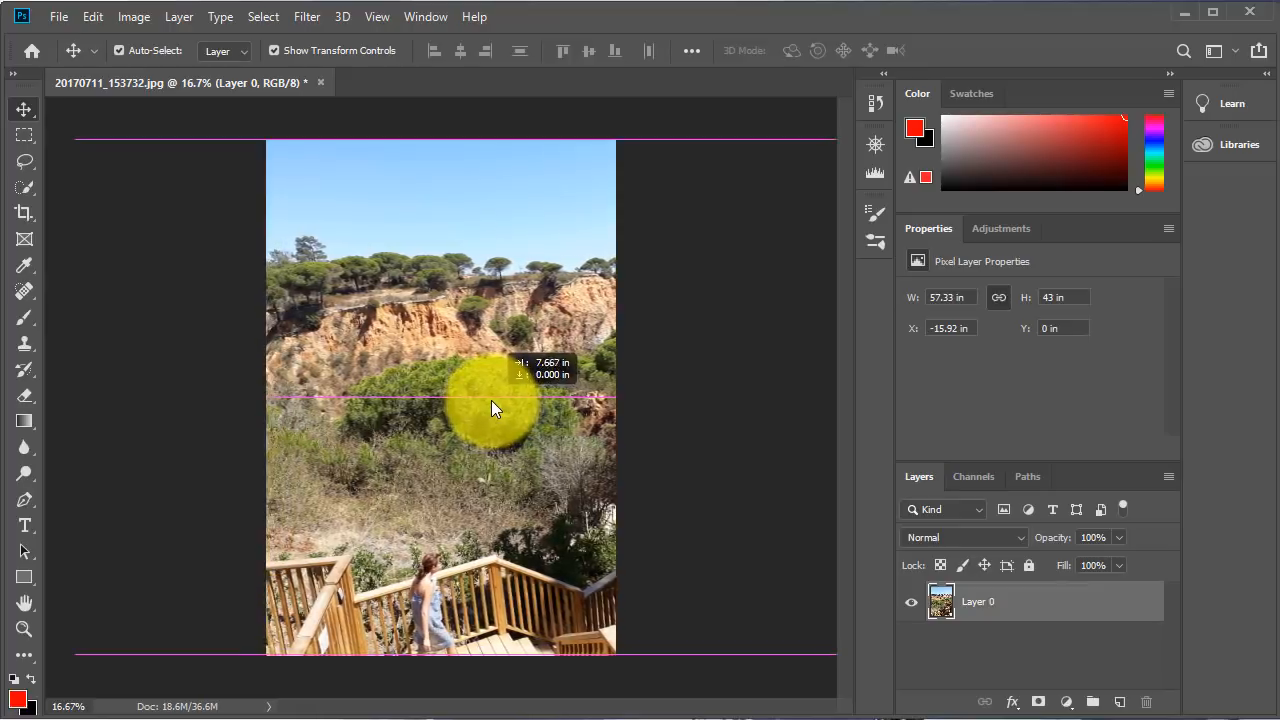
pyautogui.moveTo(490, 408); pyautogui.dragTo(527, 405)
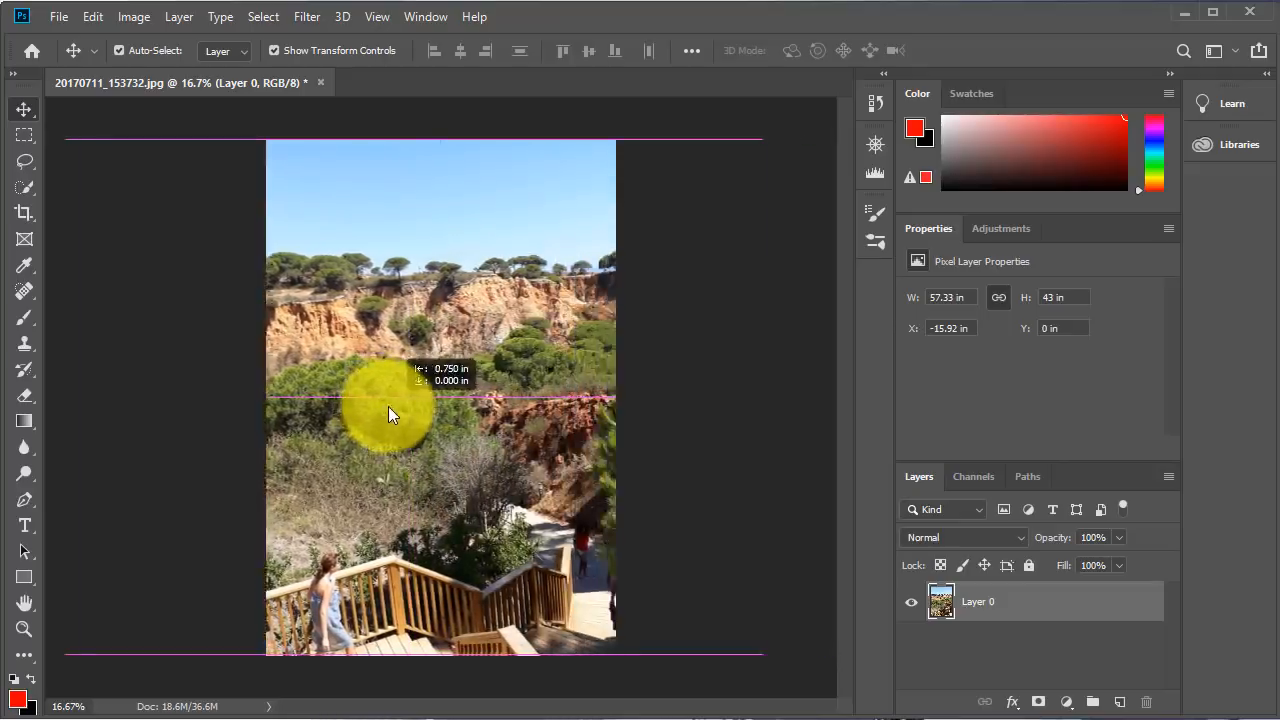
pyautogui.moveTo(390, 415); pyautogui.dragTo(320, 405)
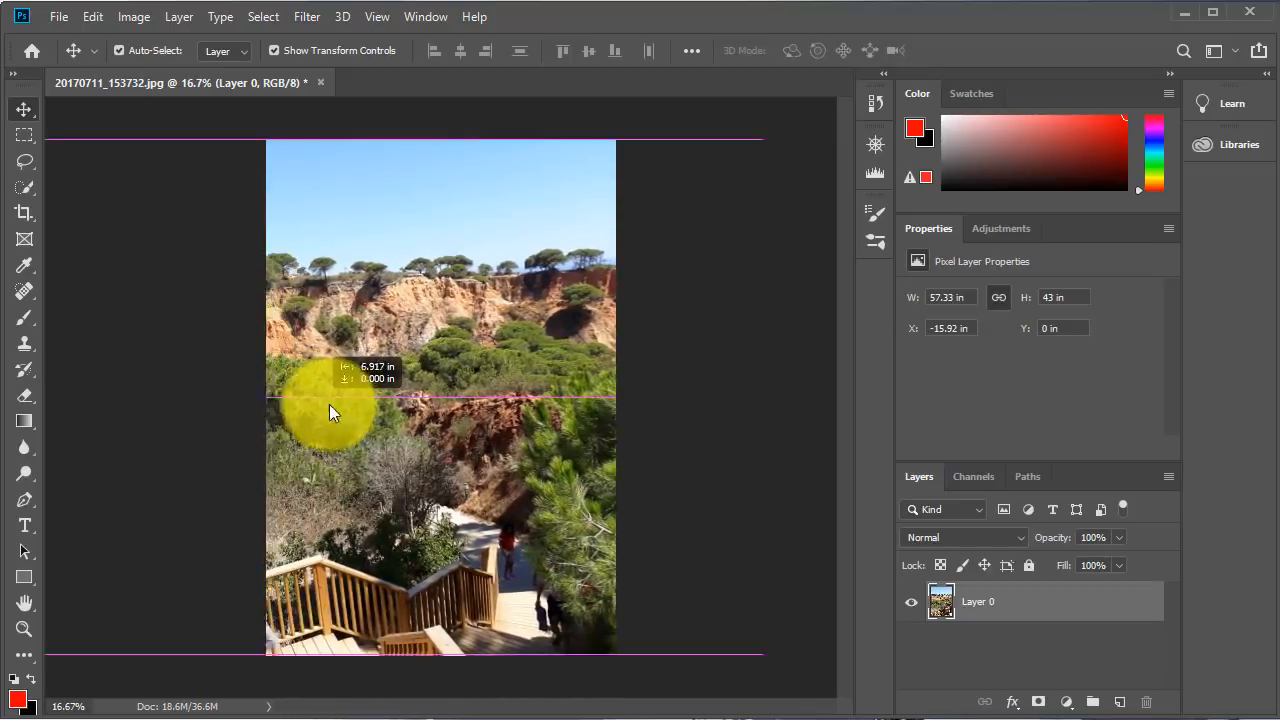
pyautogui.moveTo(334, 413); pyautogui.dragTo(528, 413)
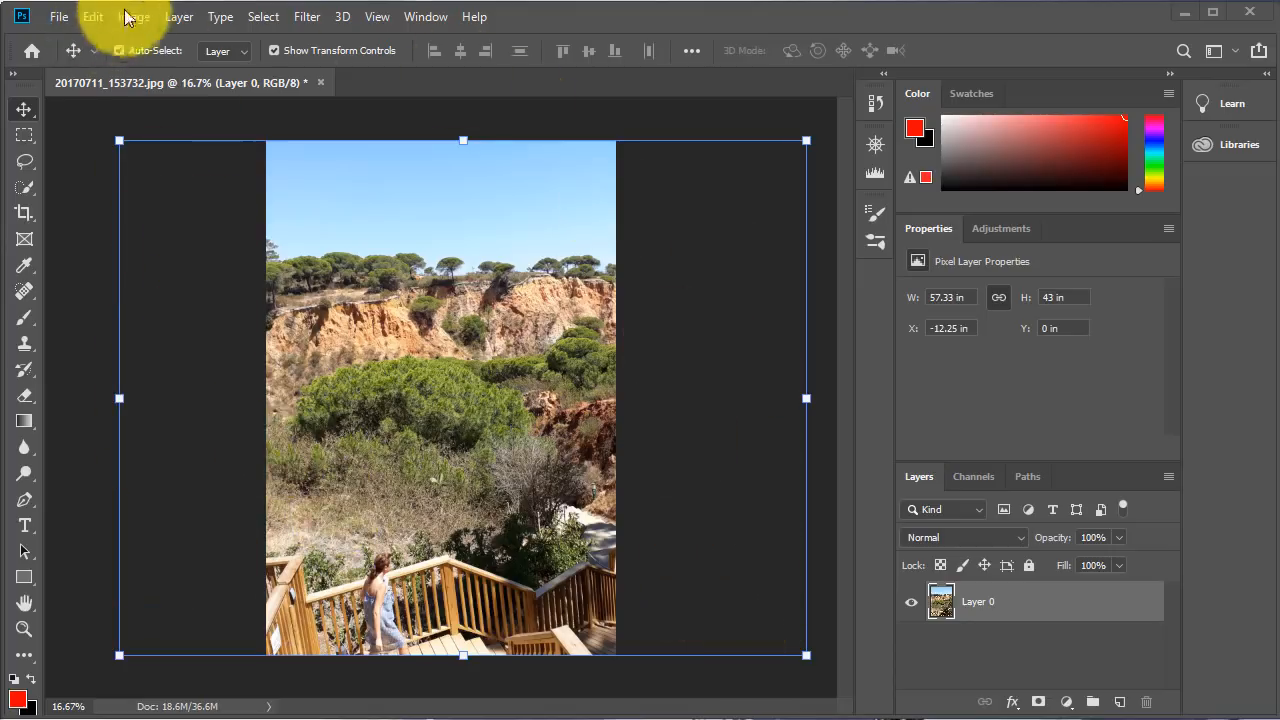
# Step: Apply Image > Reveal All to expand the canvas to the whole landscape
pyautogui.click(133, 16)
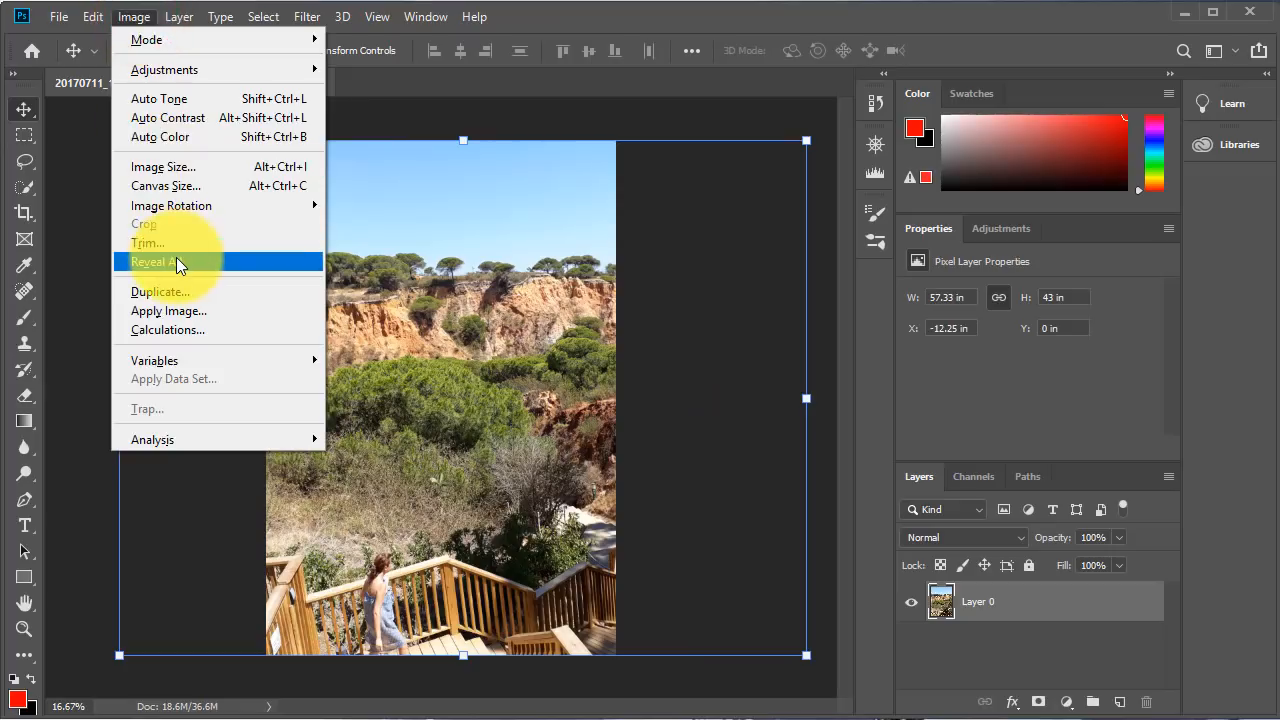
pyautogui.click(147, 261)
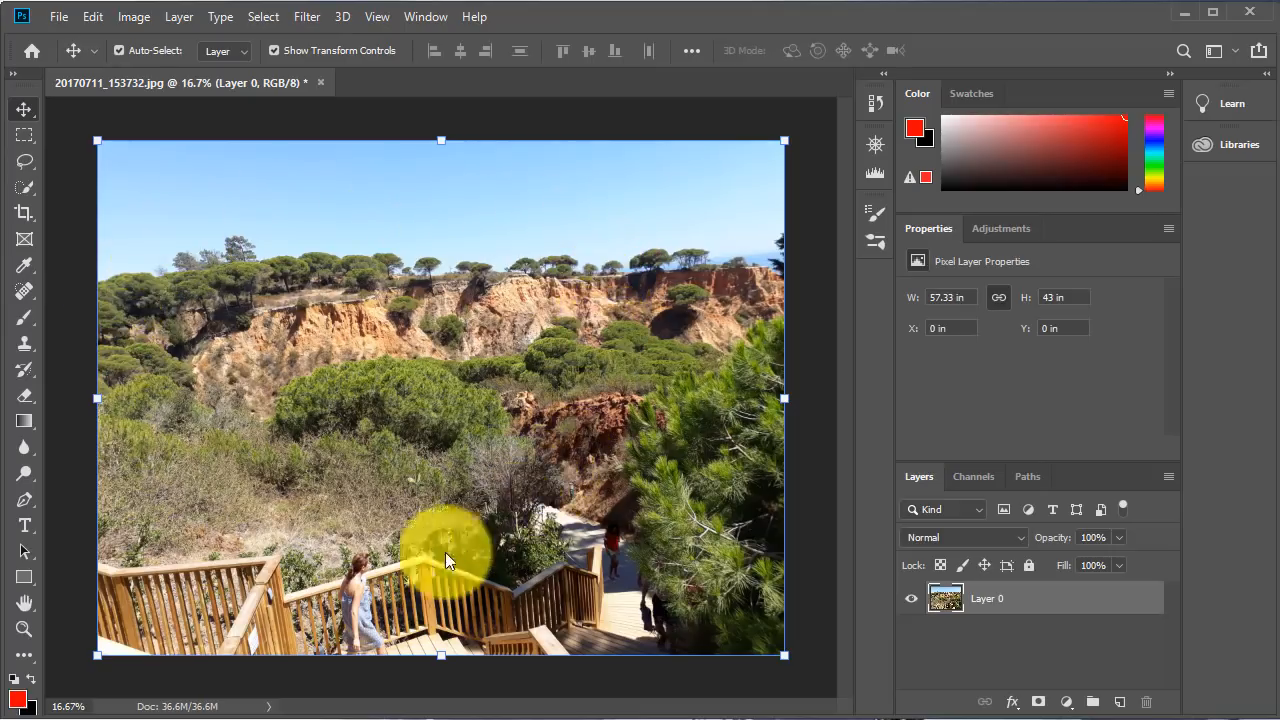
pyautogui.moveTo(175, 578)
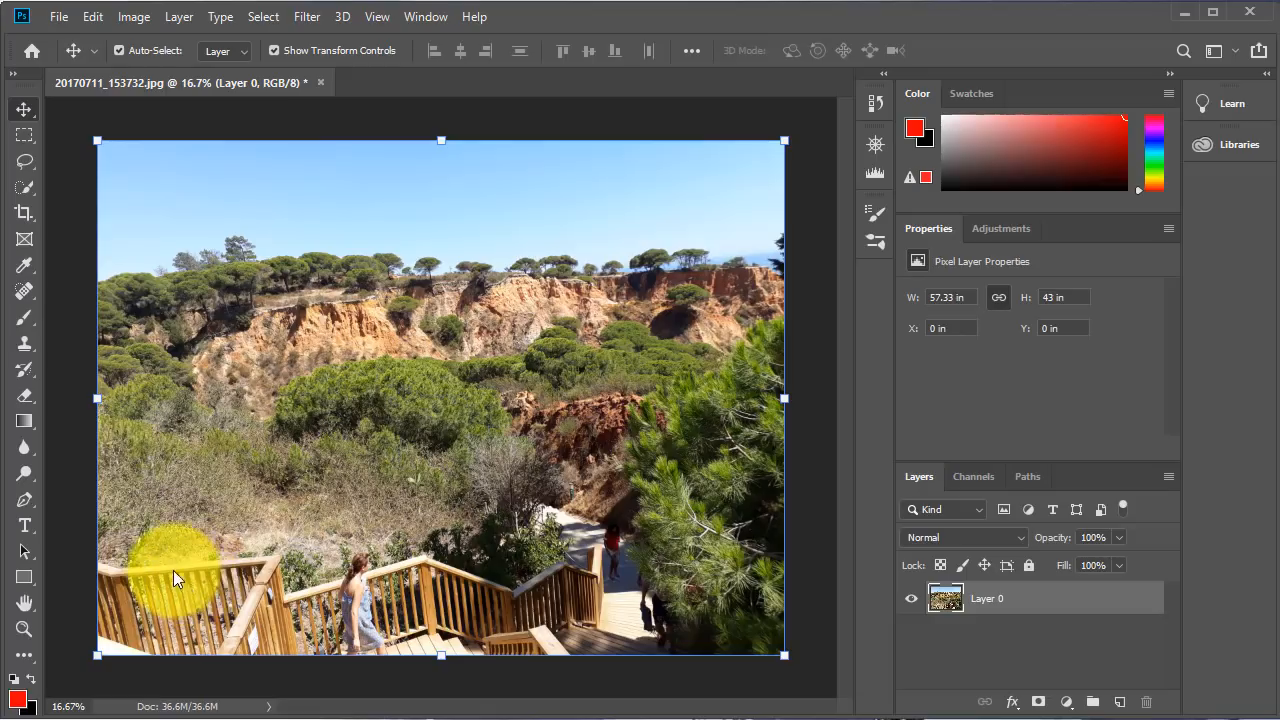